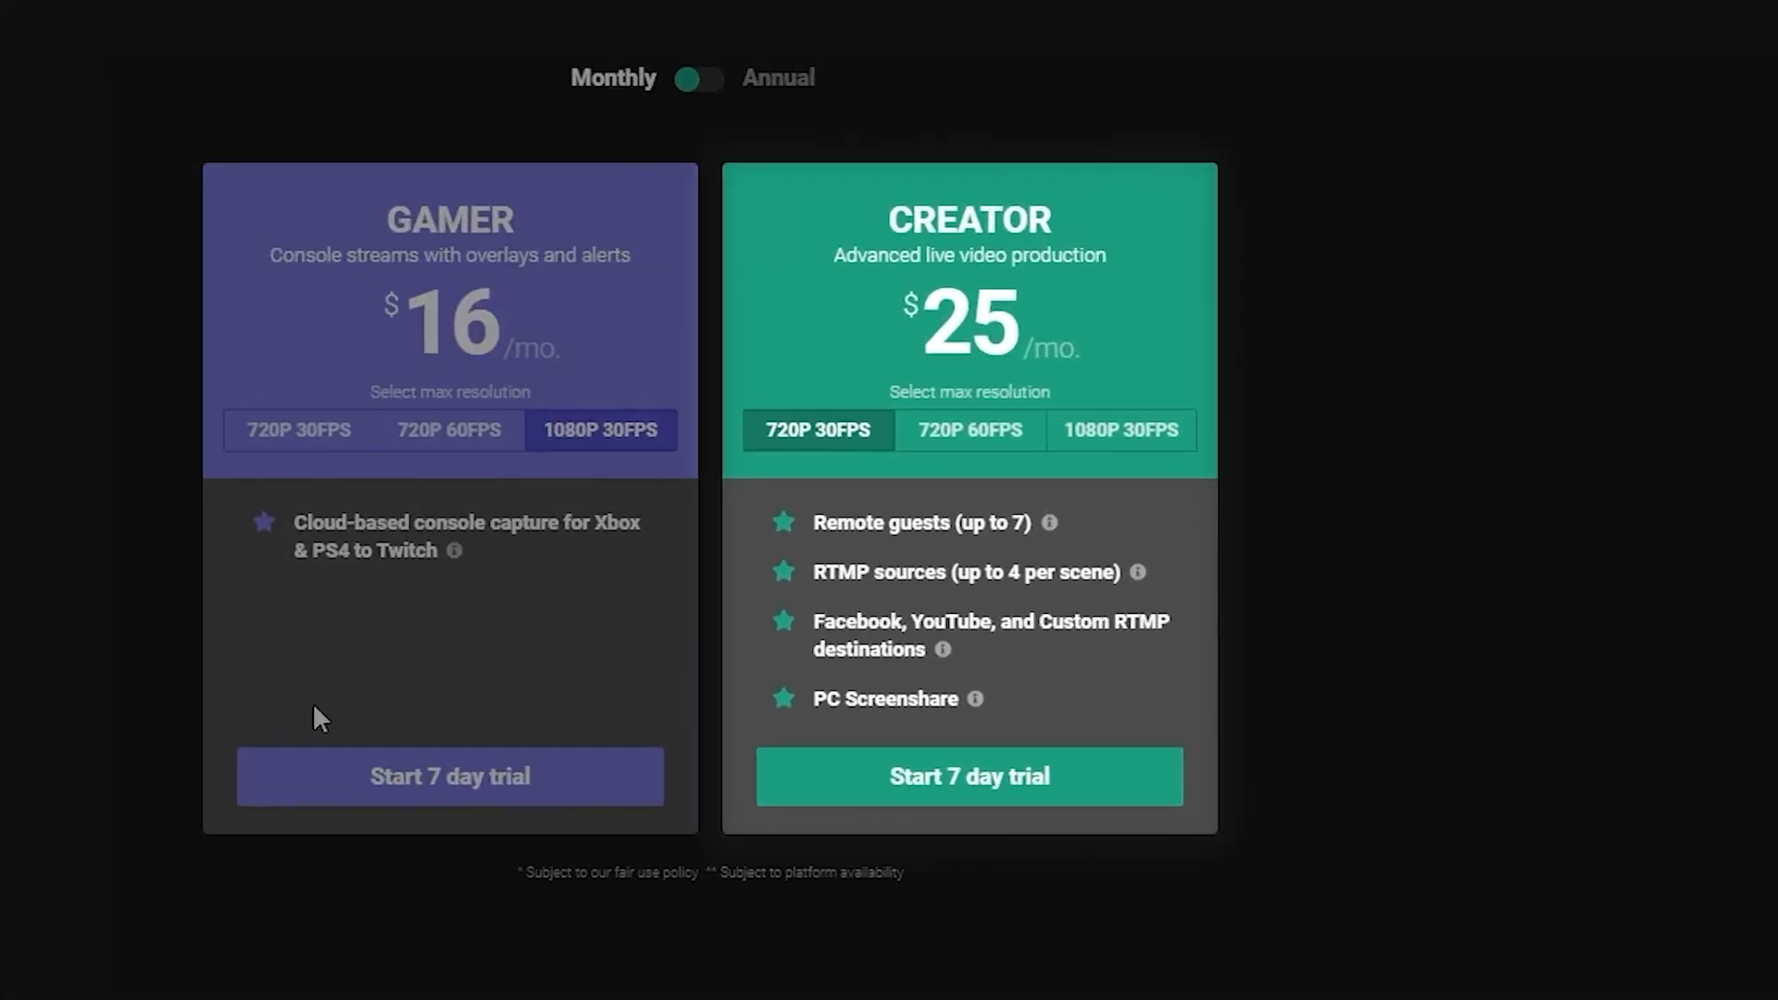
Step: Review the Creator plan and the Project Settings toggles before reaching the Lightstream homepage
{"action": "left_click", "coordinate": [969, 776]}
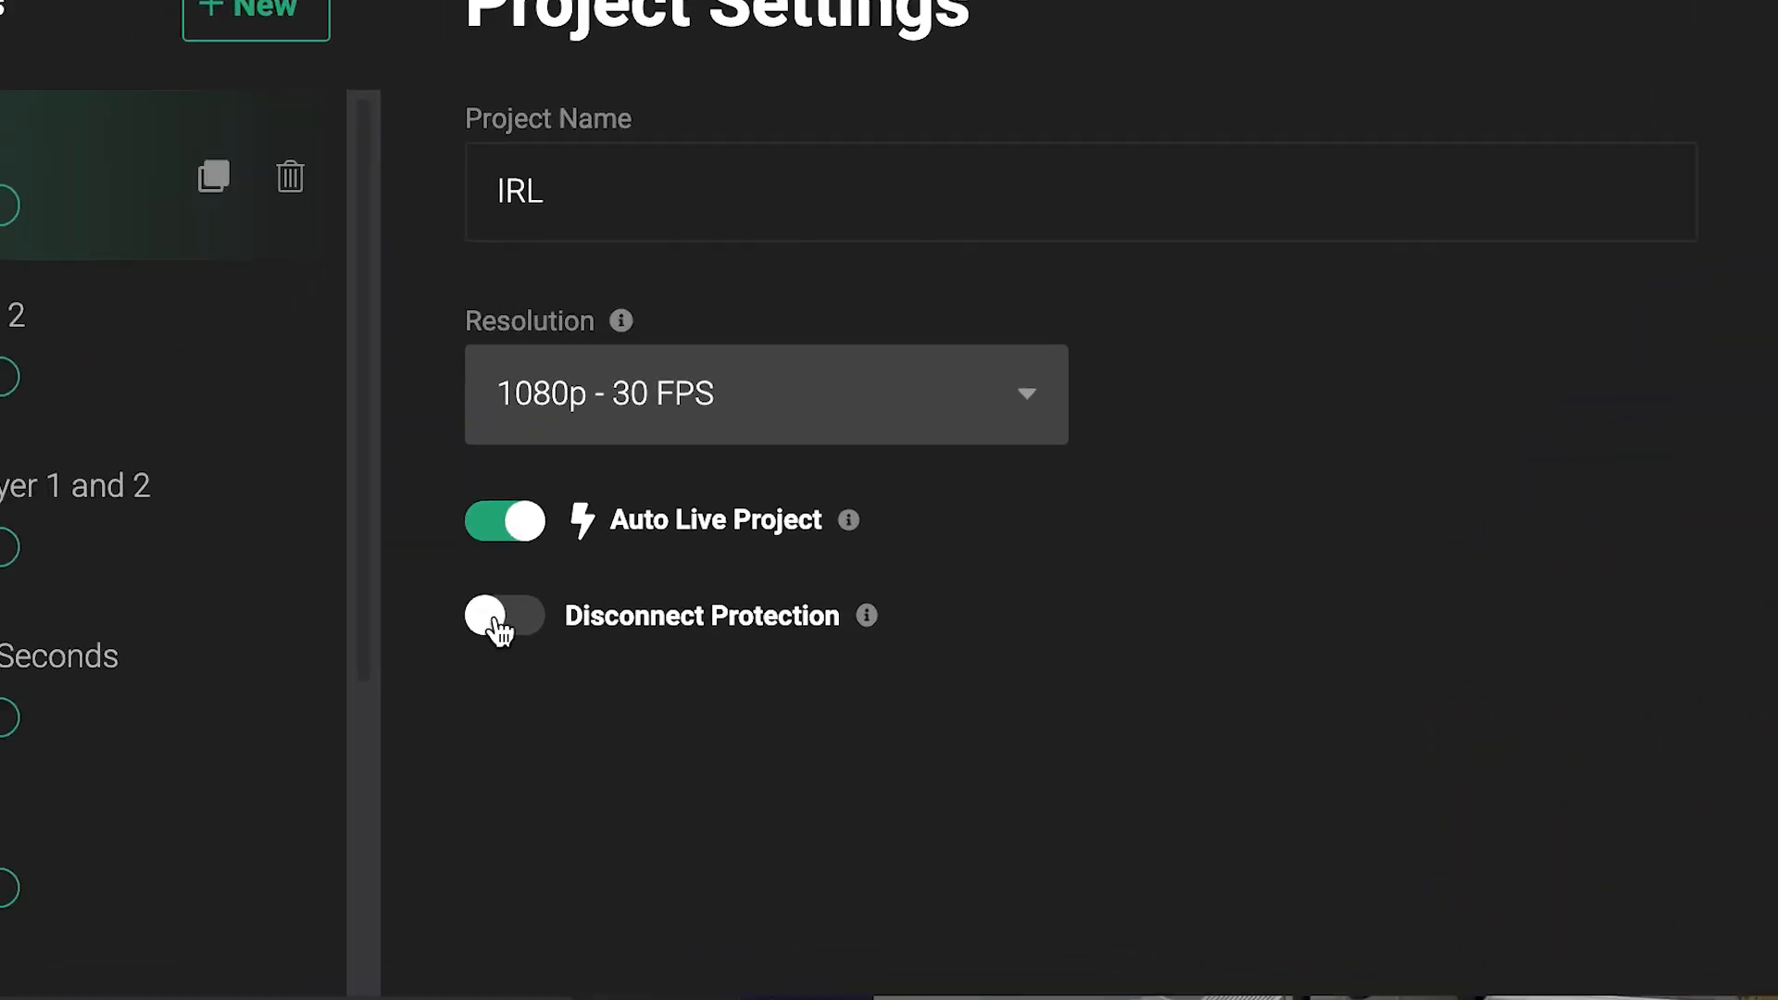
{"action": "left_click", "coordinate": [503, 615]}
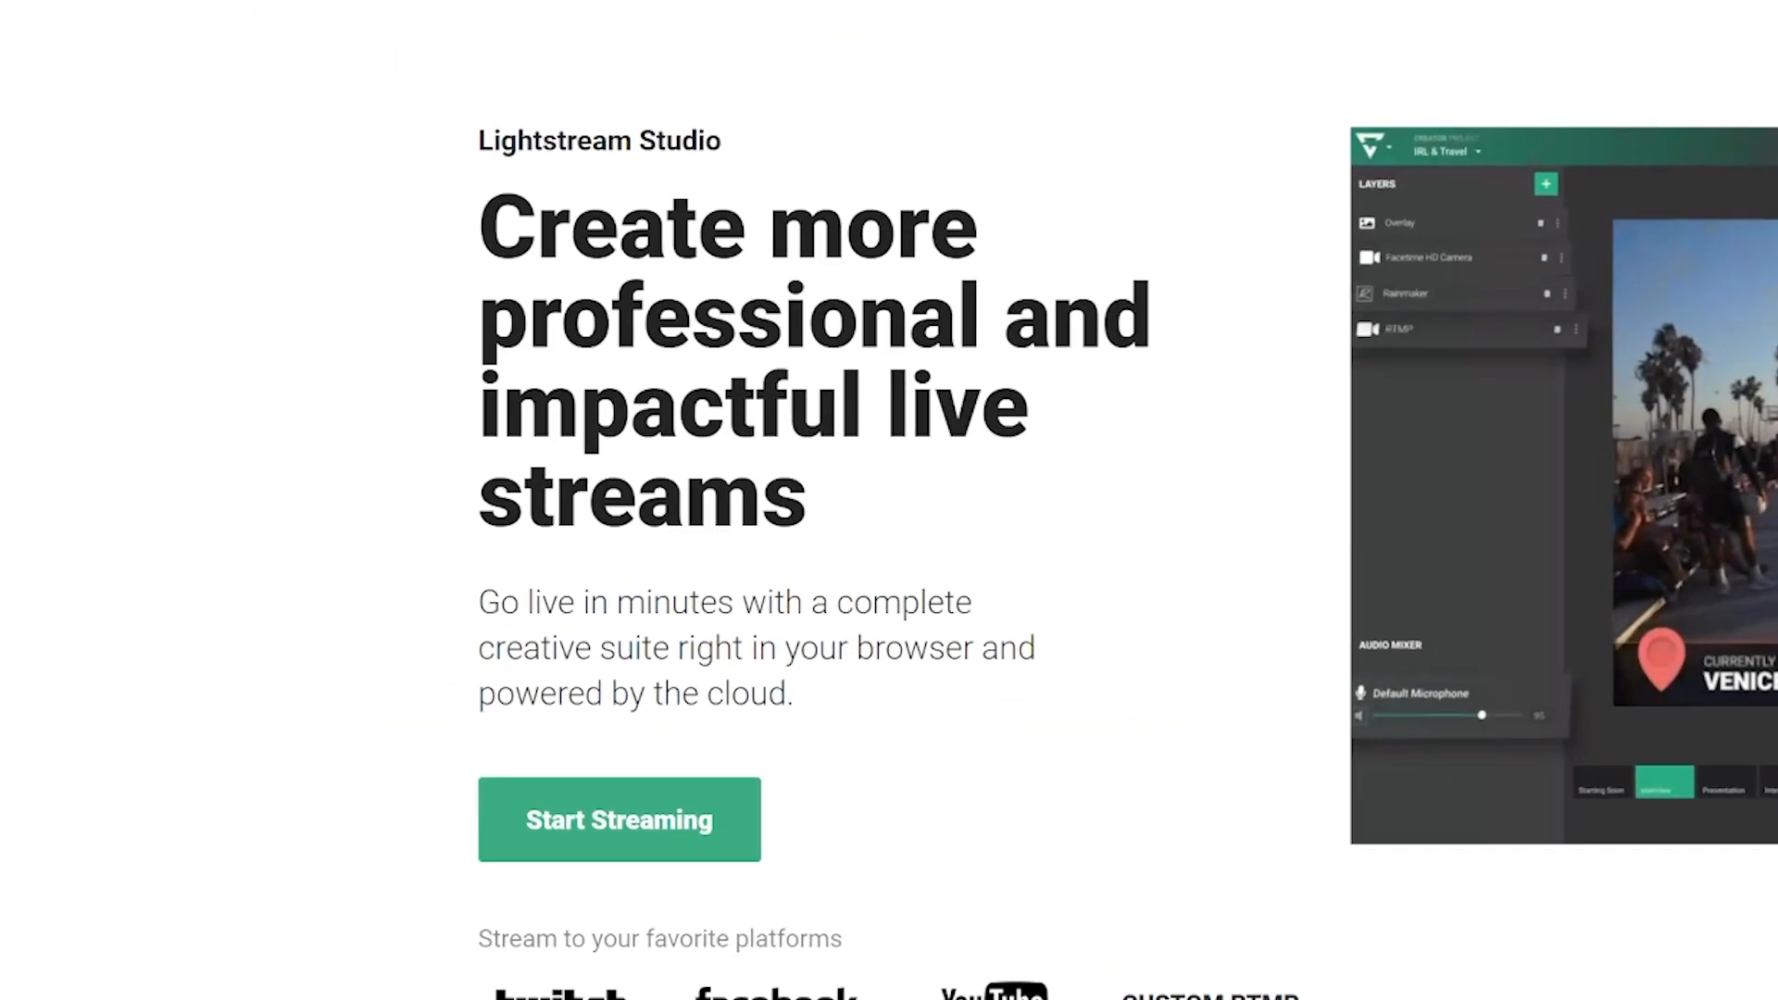
Step: Start streaming with Twitch as the platform and authorize Lightstream's access to the account
{"action": "left_click", "coordinate": [618, 819]}
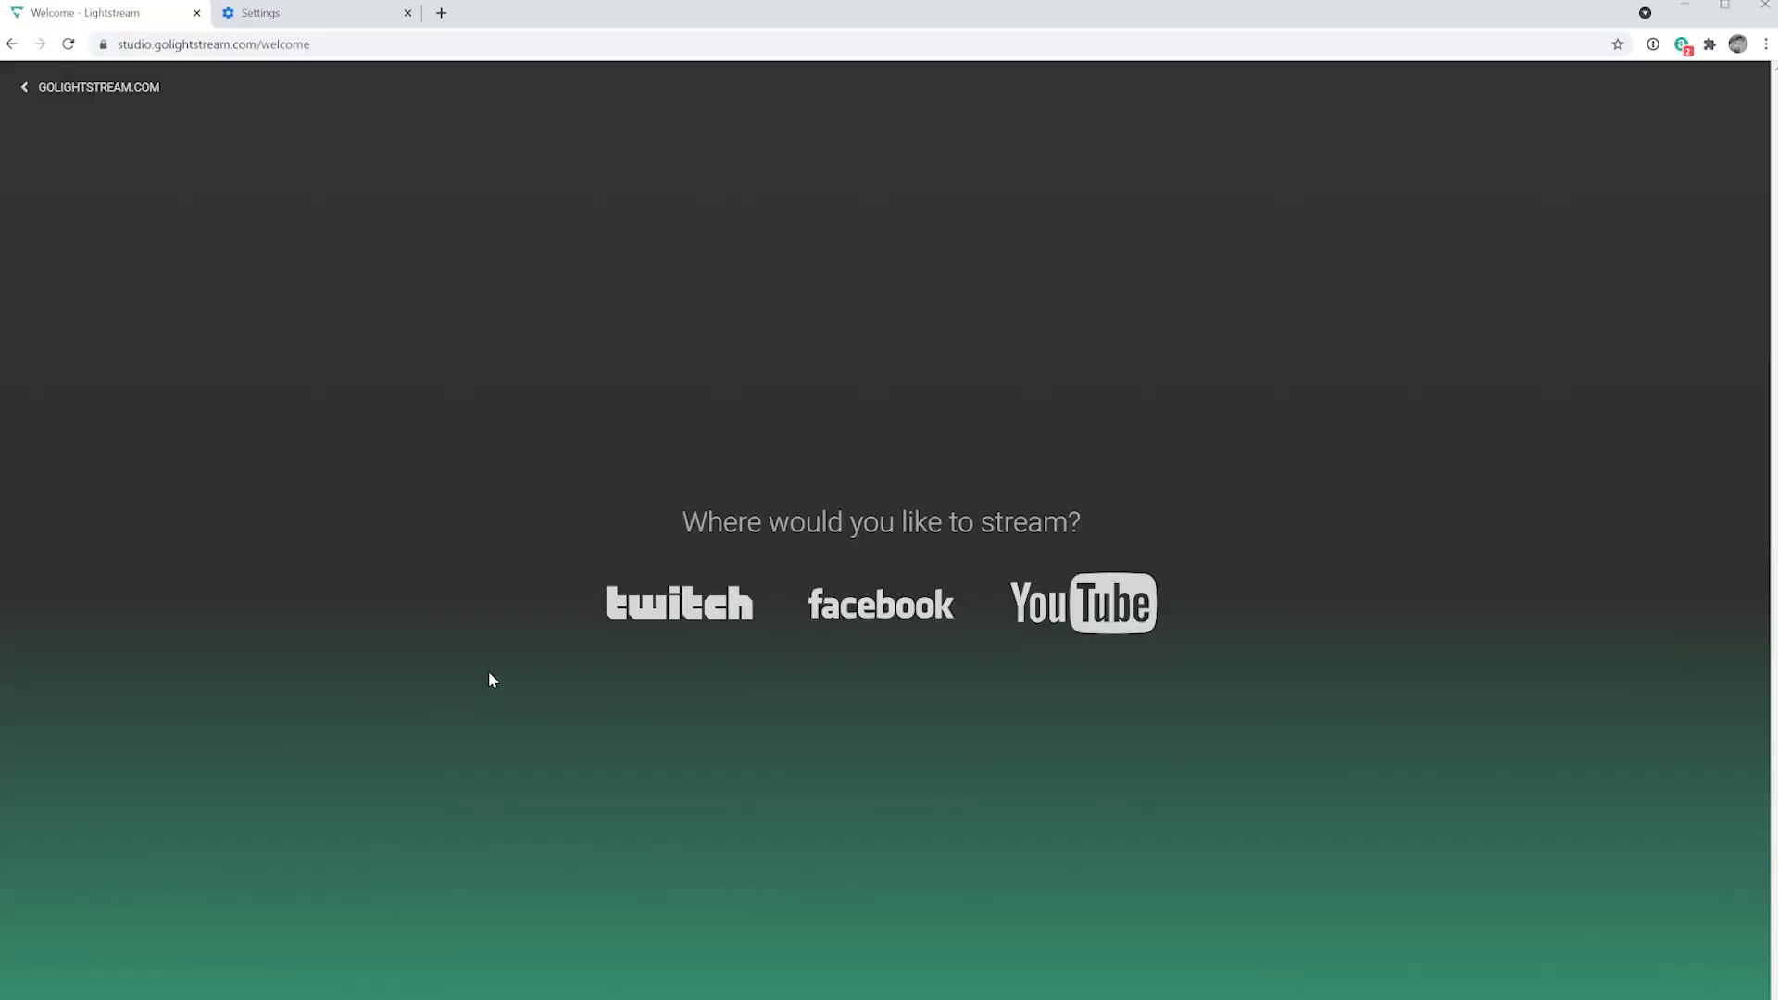
{"action": "left_click", "coordinate": [677, 602]}
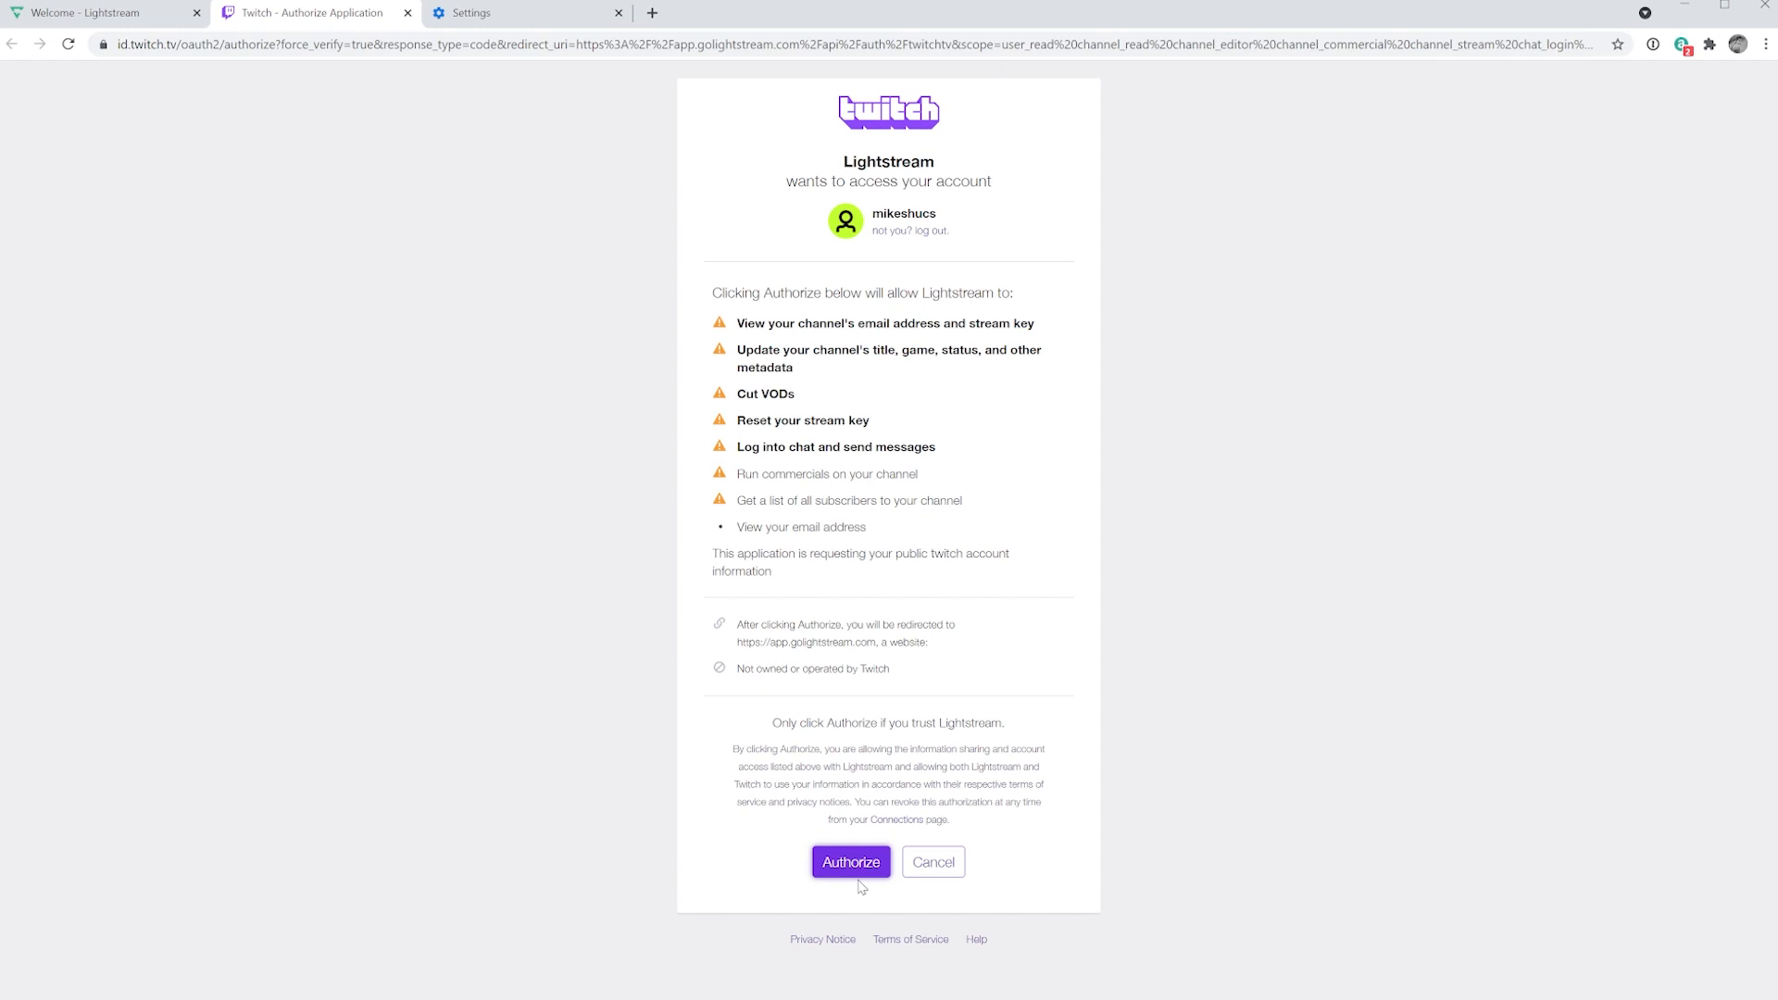
{"action": "left_click", "coordinate": [850, 862]}
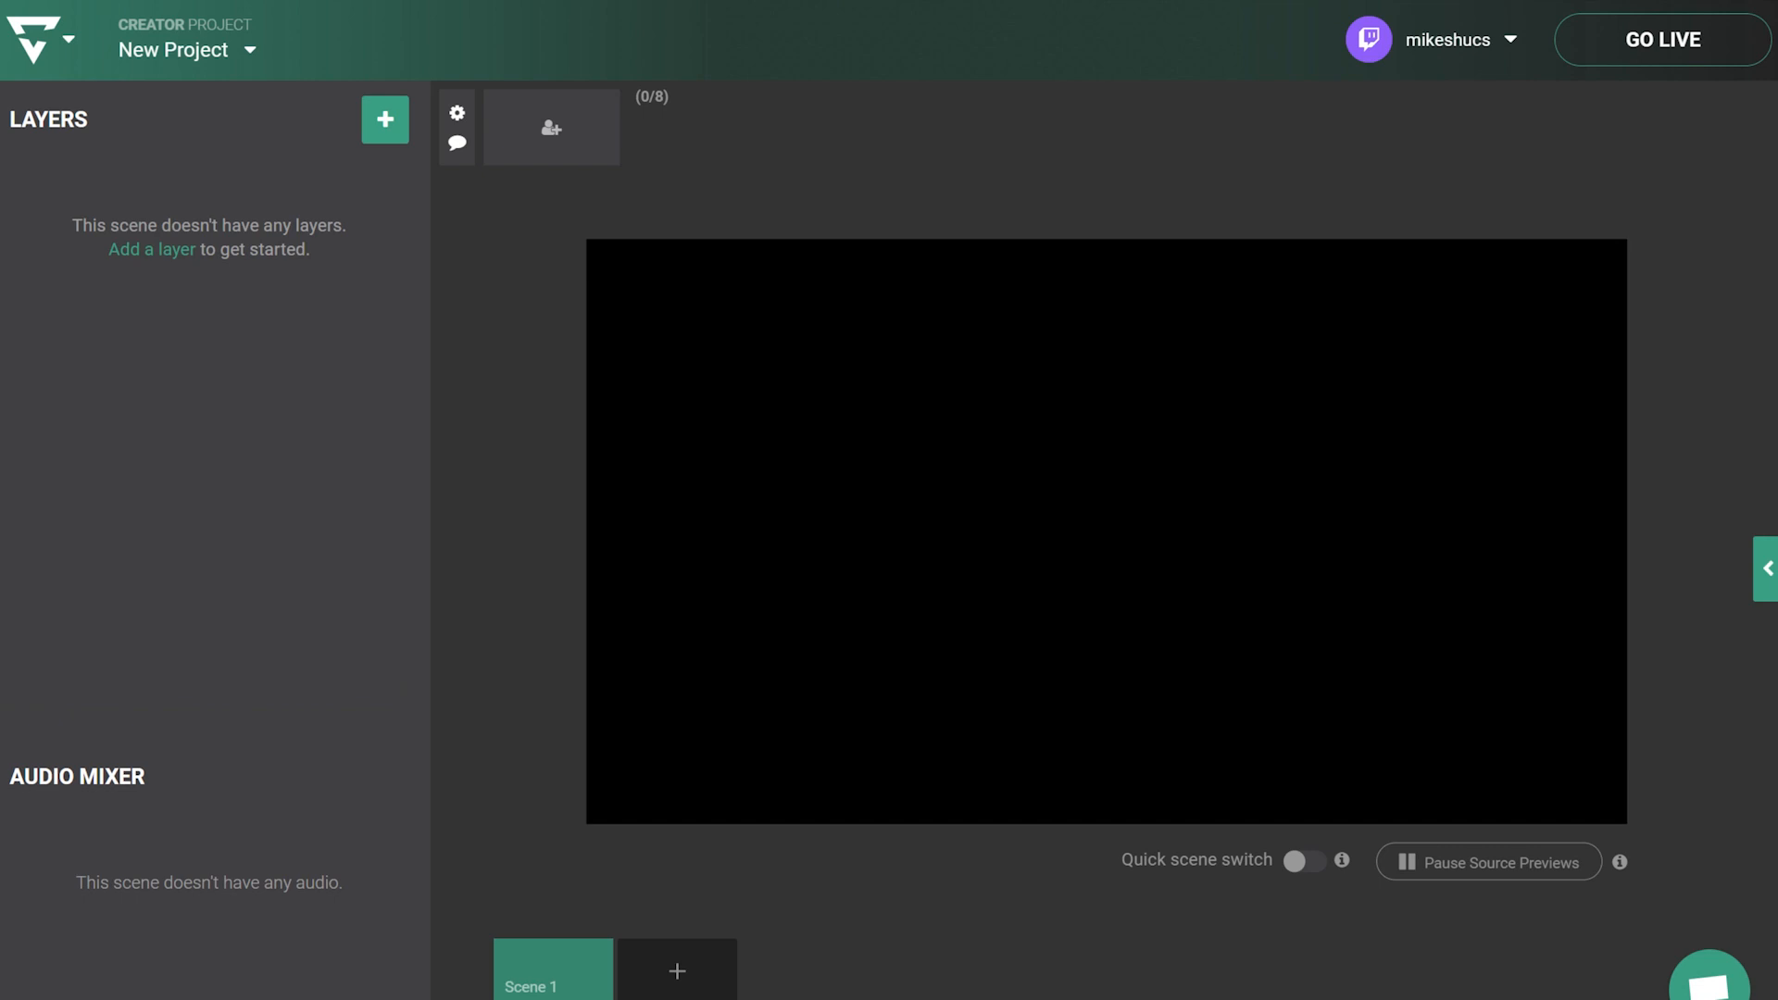
{"action": "mouse_move", "coordinate": [550, 300]}
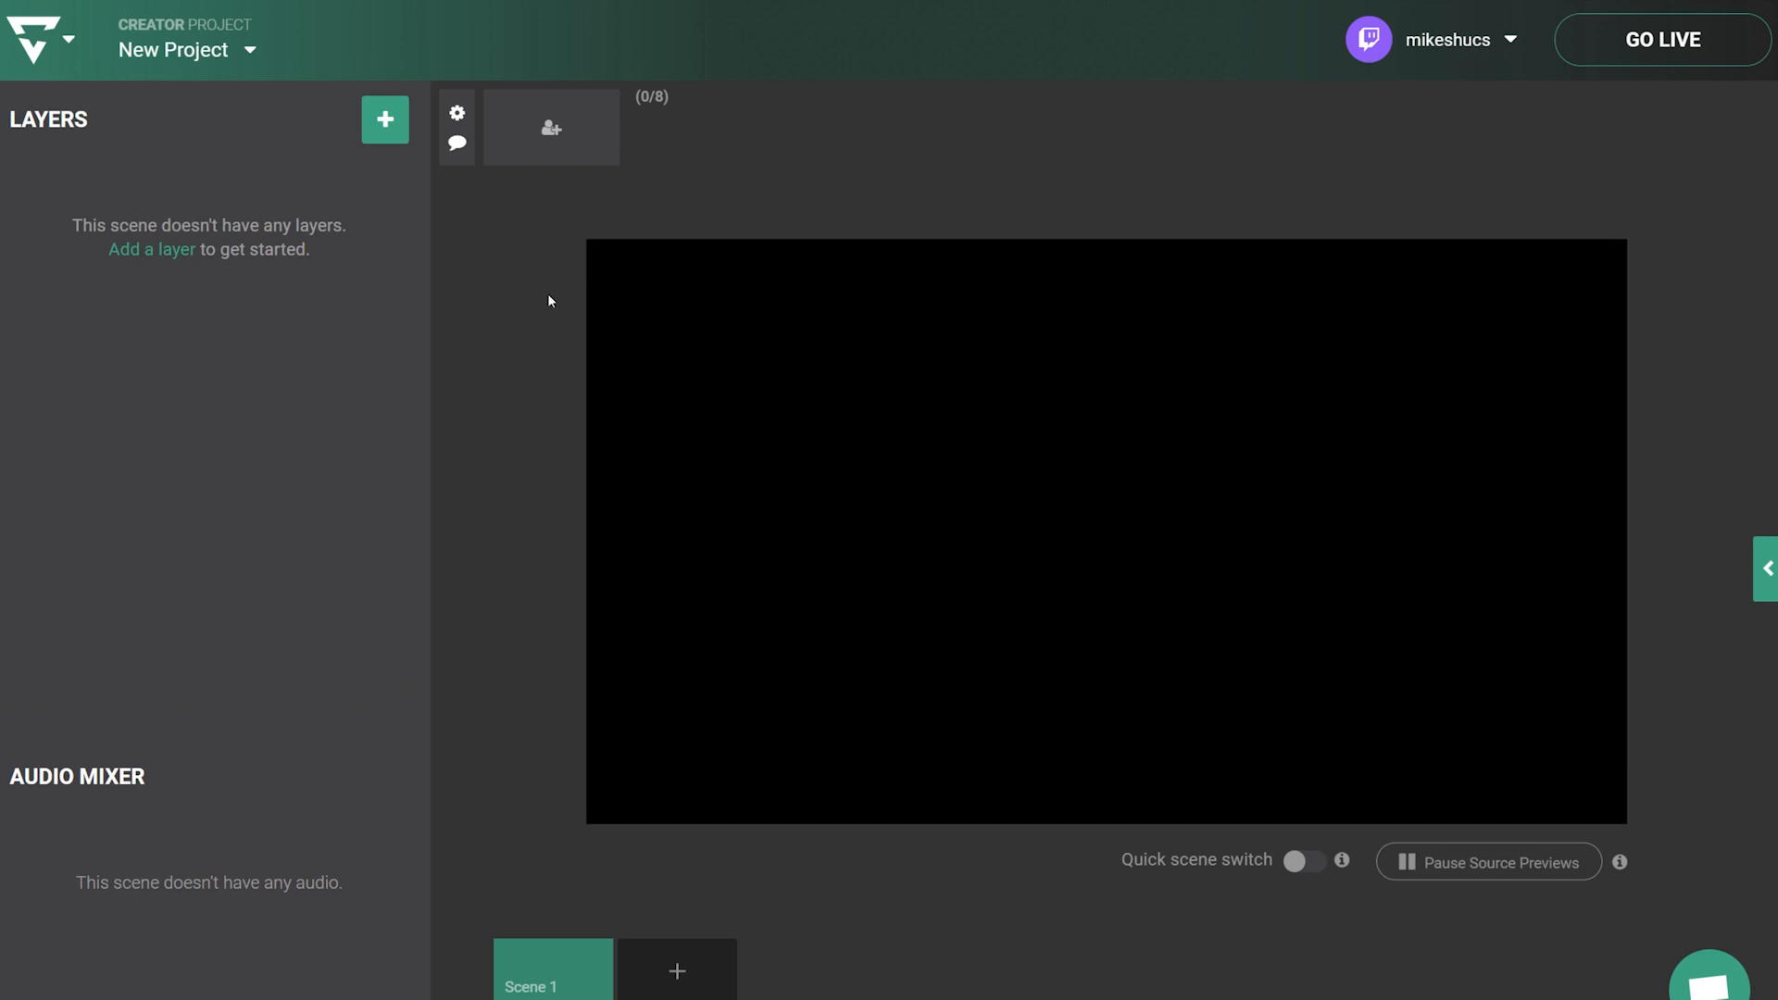
Step: Add an RTMP Source layer and create a new RTMP source for the phone feed
{"action": "left_click", "coordinate": [385, 119]}
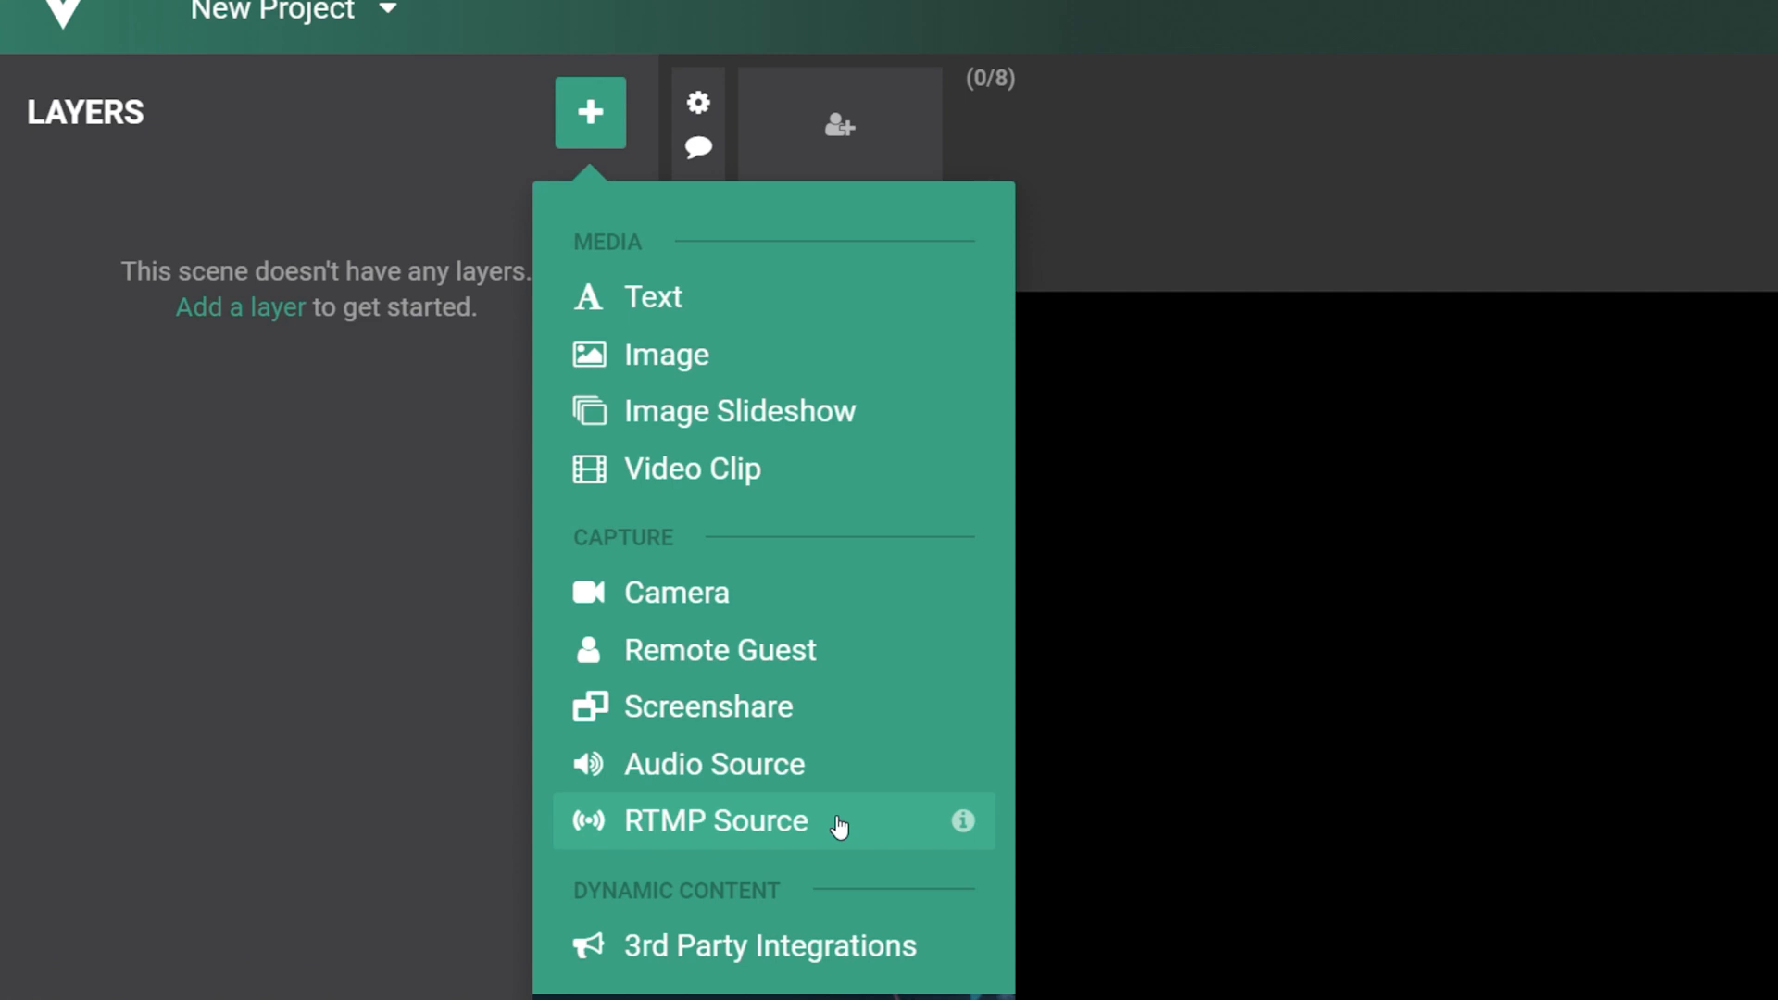
{"action": "left_click", "coordinate": [714, 821]}
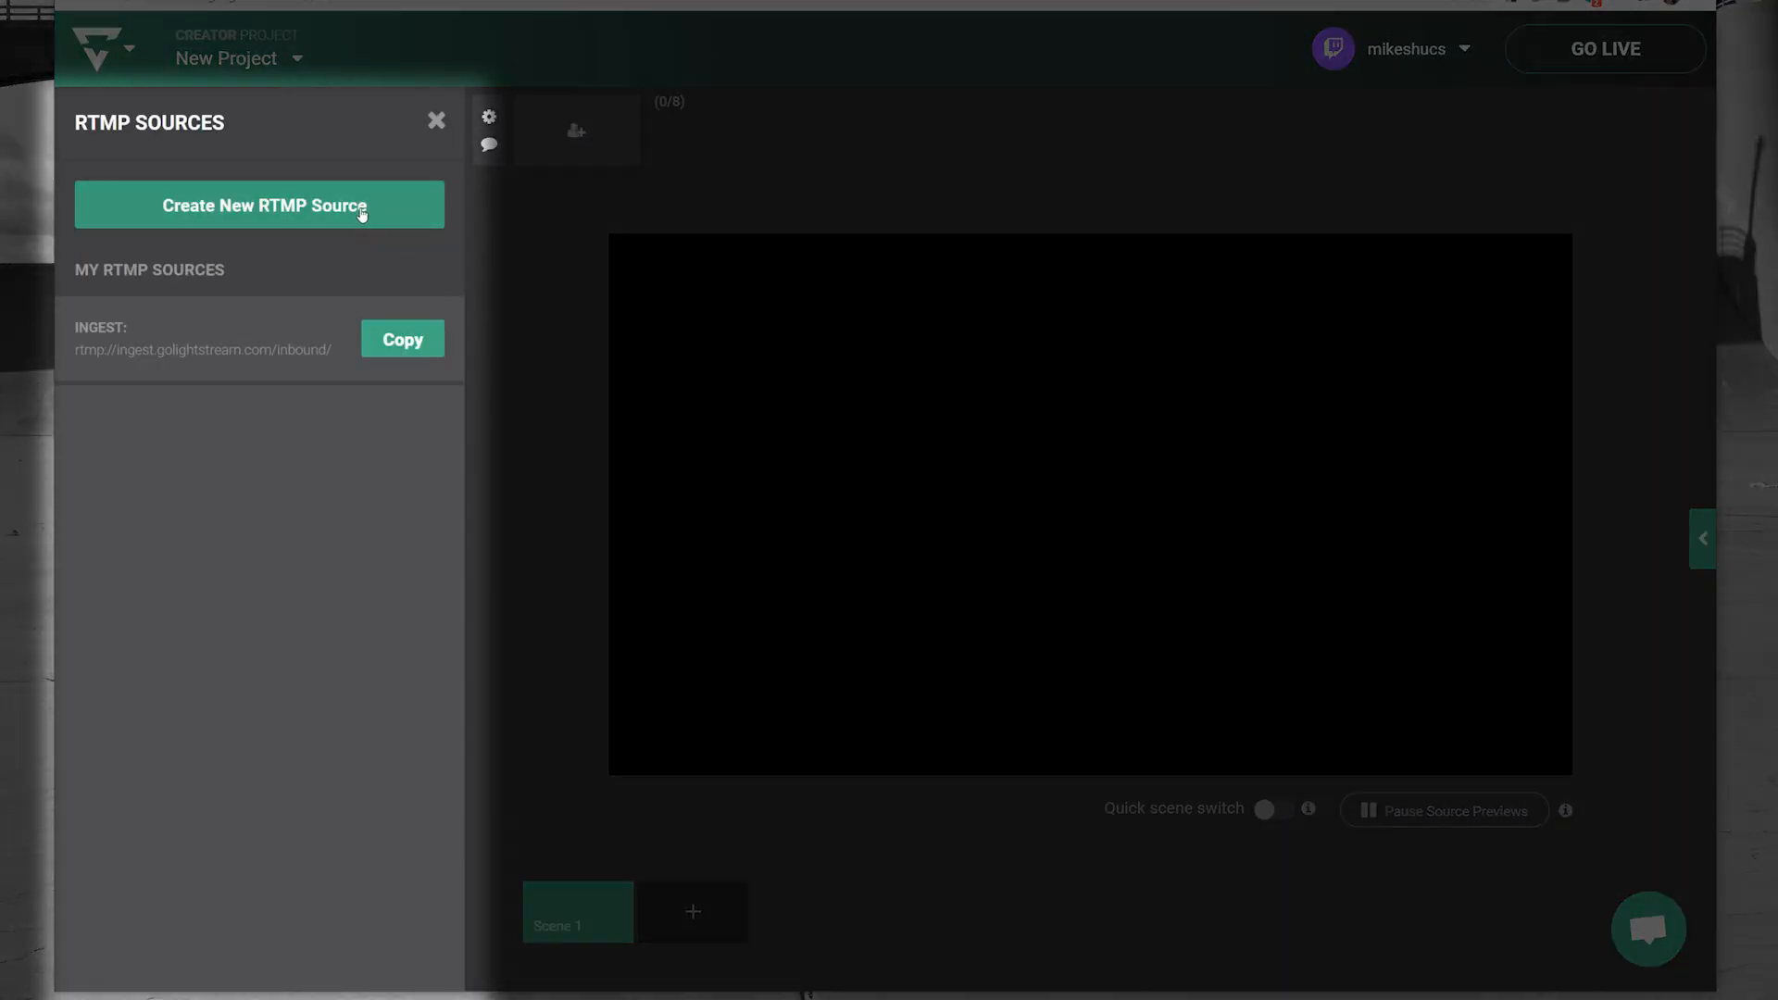
{"action": "left_click", "coordinate": [260, 205]}
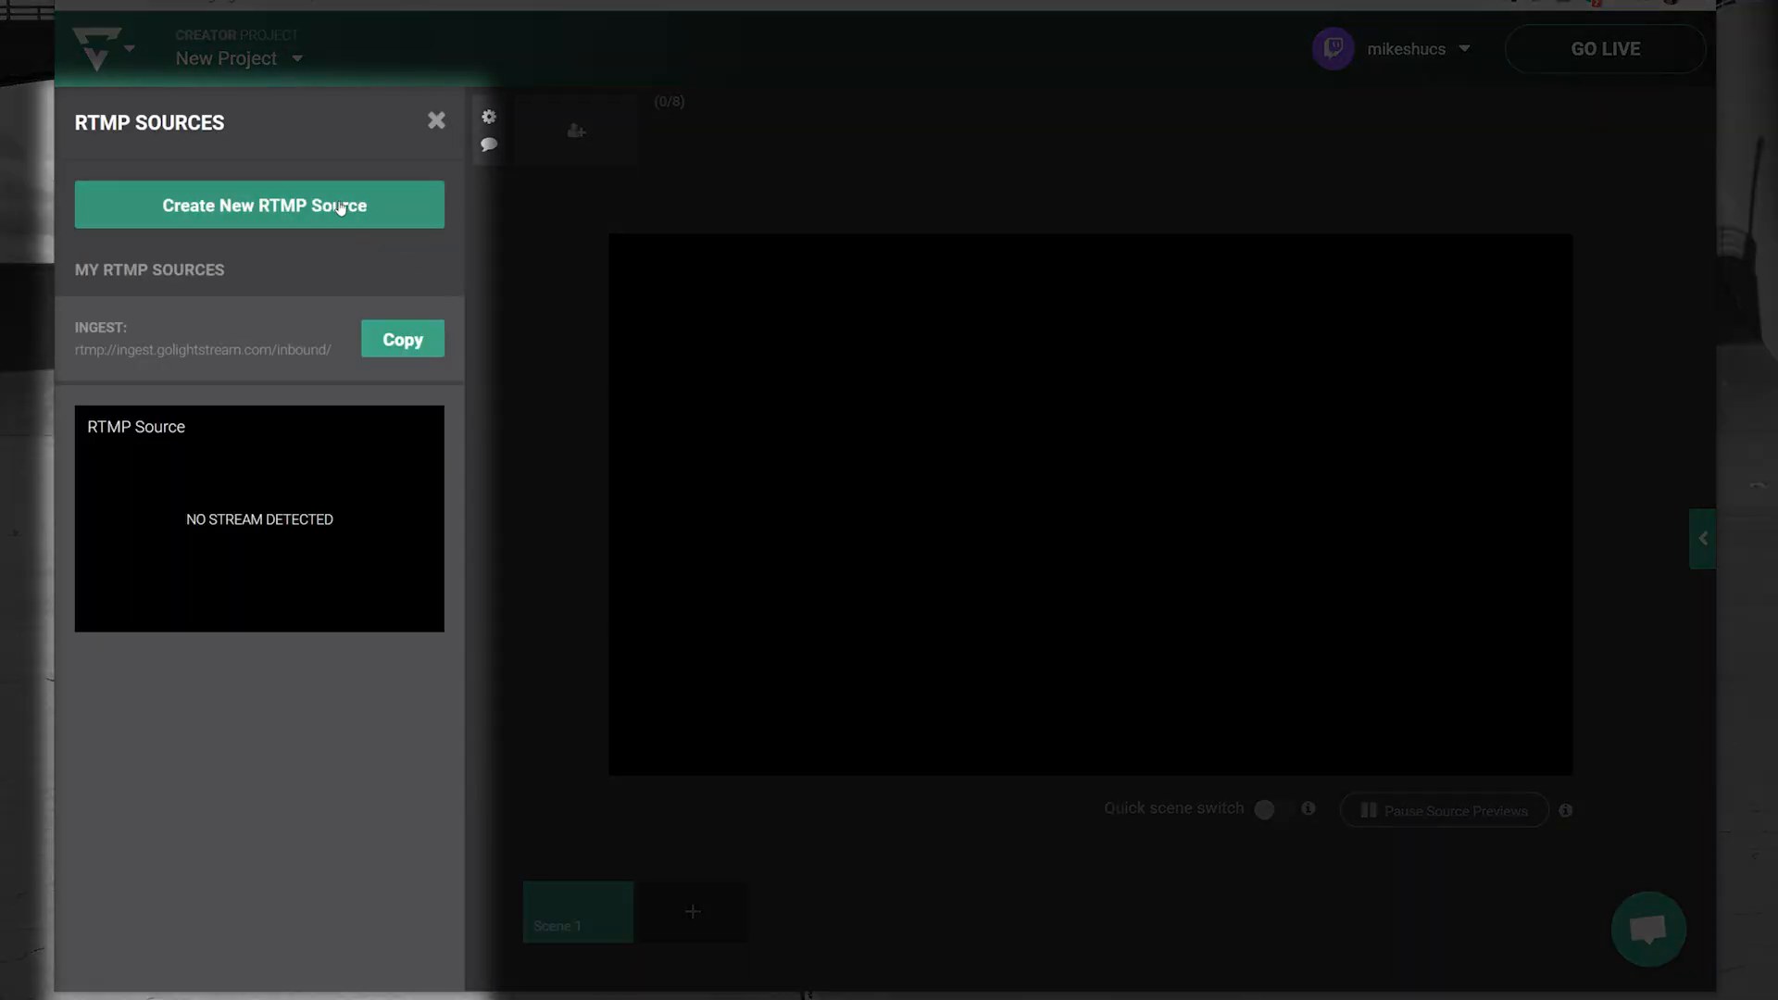
{"action": "left_click", "coordinate": [400, 337]}
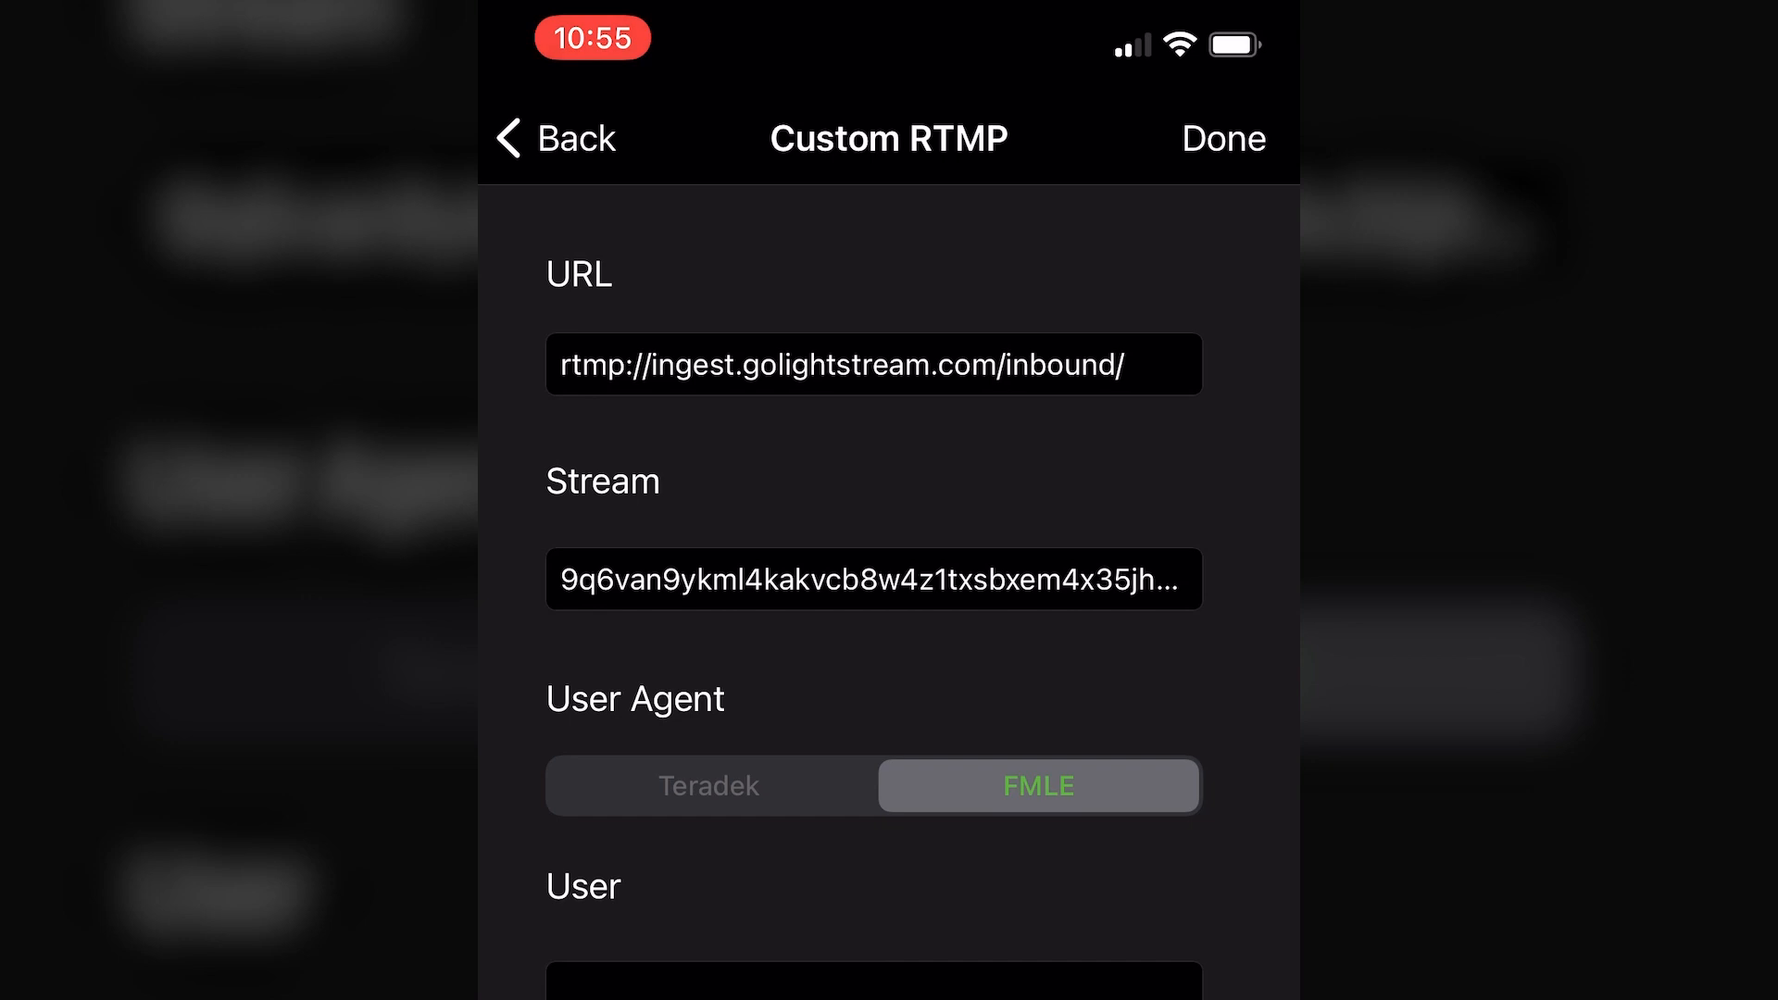
Step: Save the custom RTMP connection in Larix and start sending the phone stream
{"action": "left_click", "coordinate": [1222, 138]}
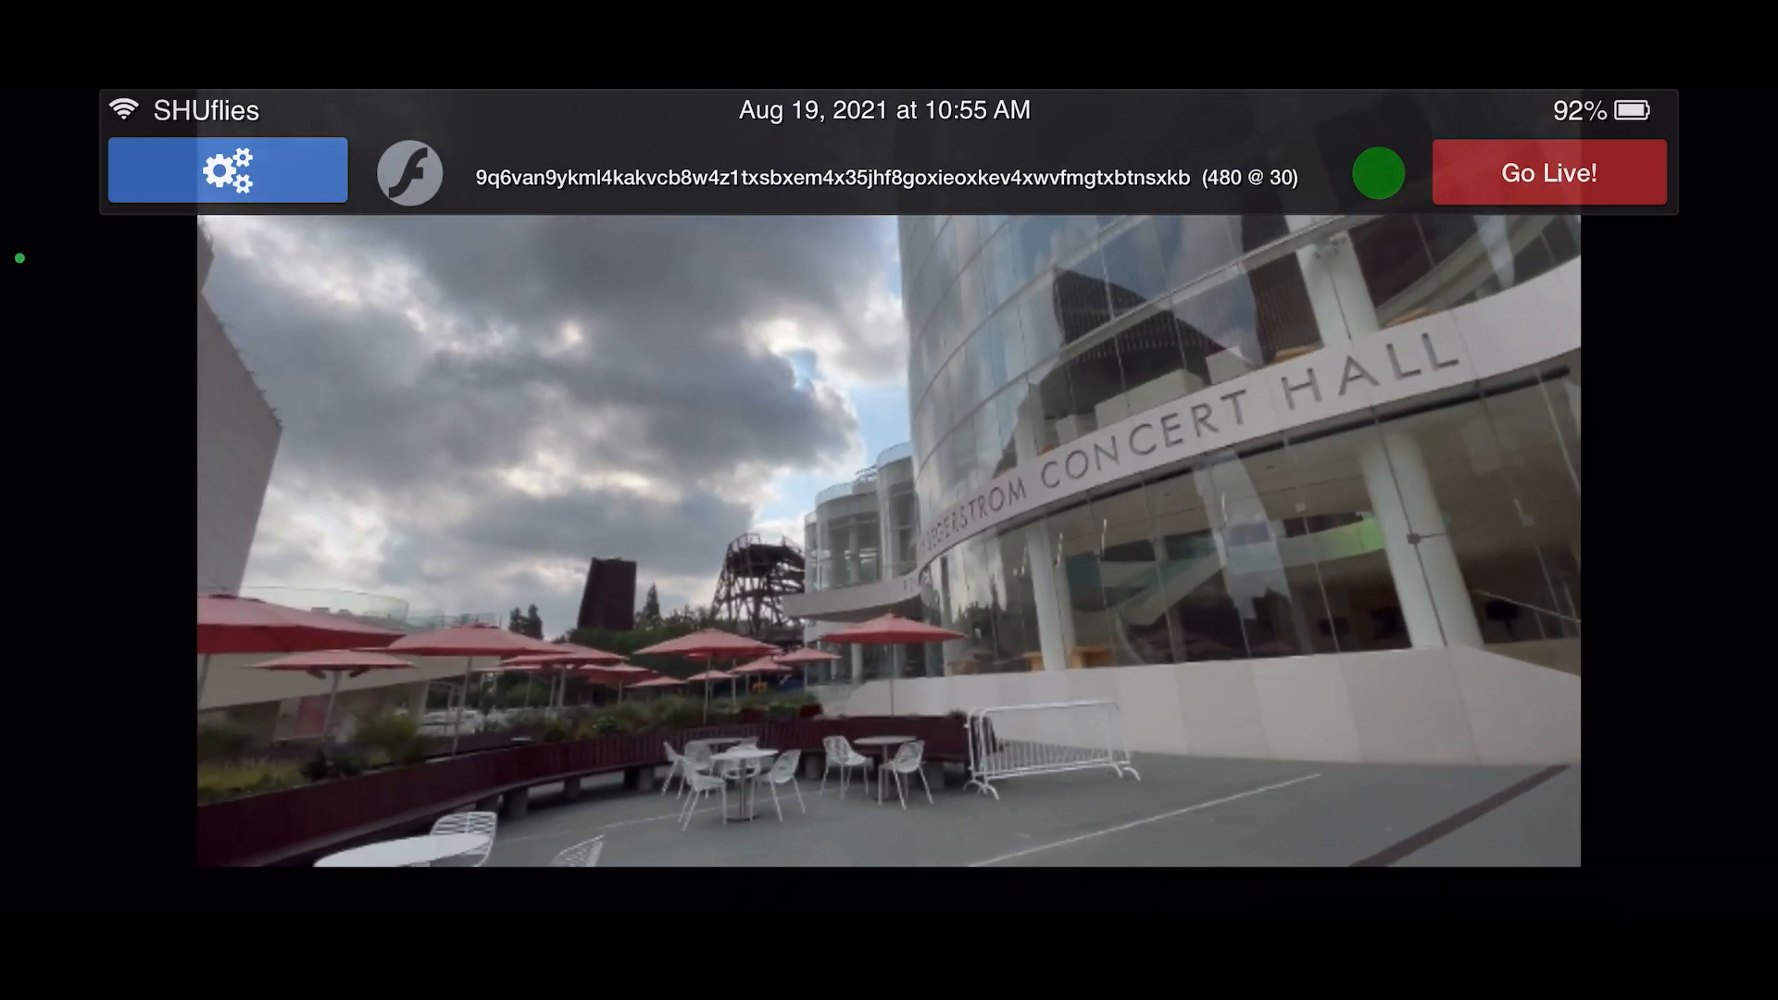
{"action": "left_click", "coordinate": [1546, 172]}
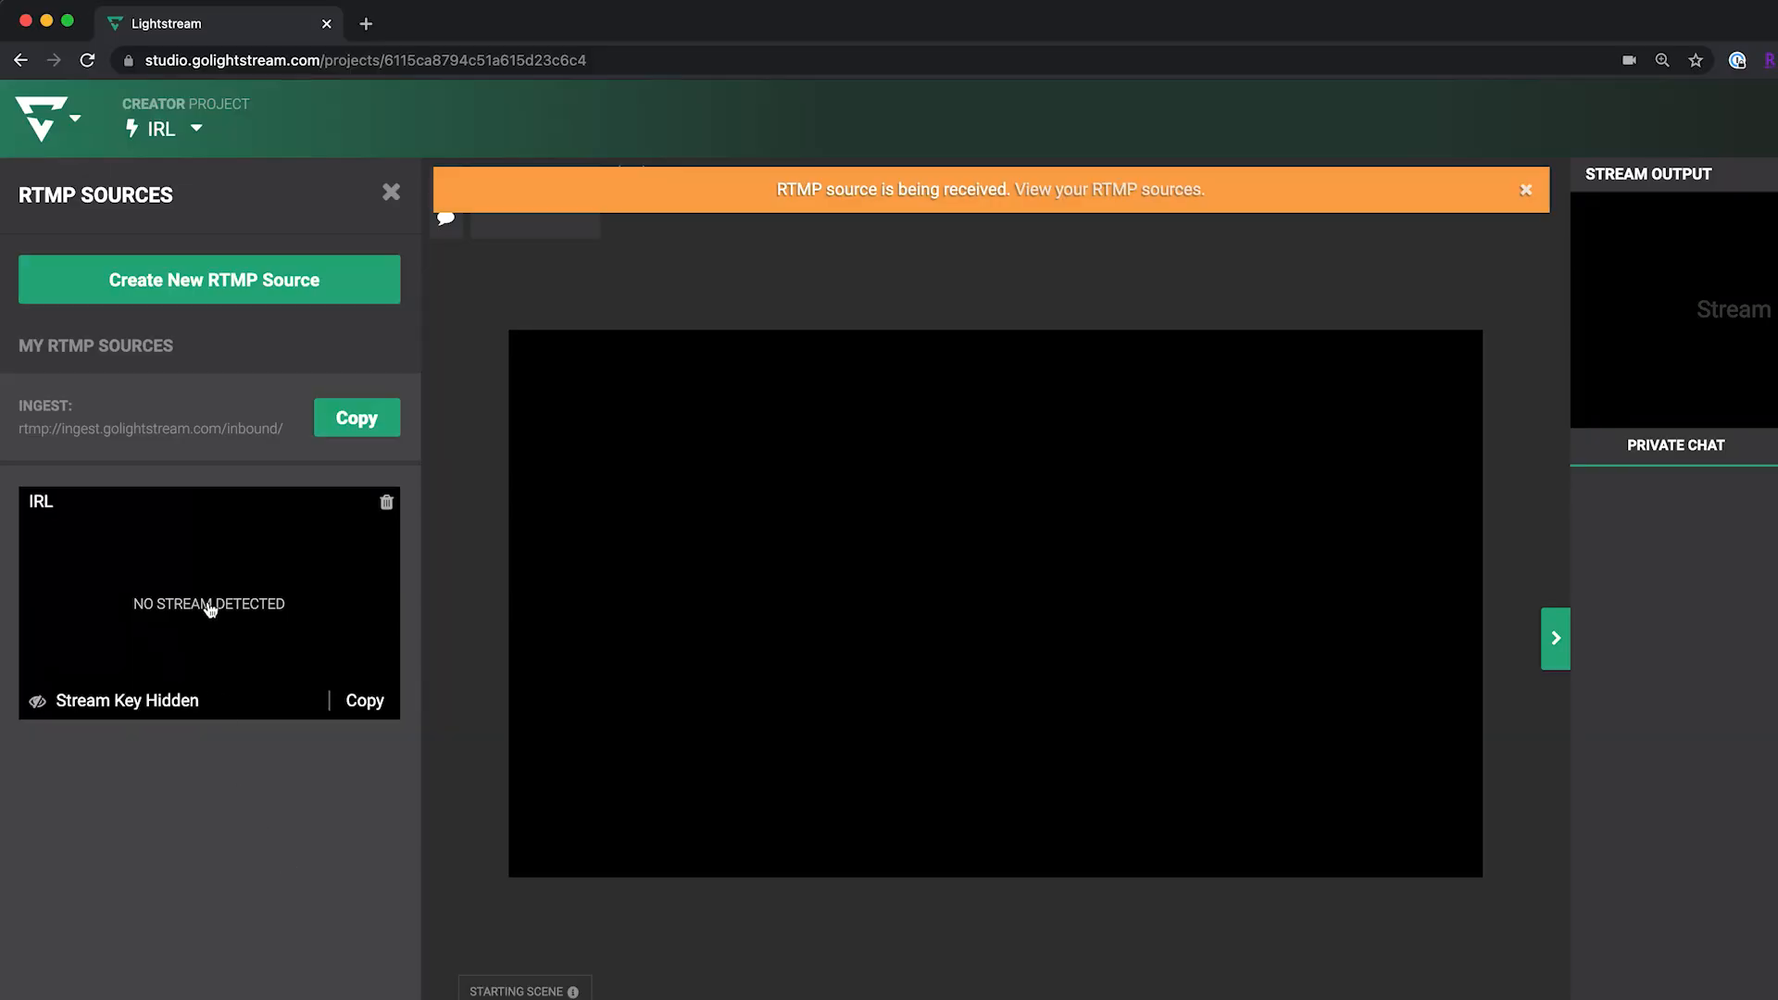
Step: Add the IRL RTMP source as a scene layer and preview the incoming concert hall video
{"action": "left_click", "coordinate": [391, 191]}
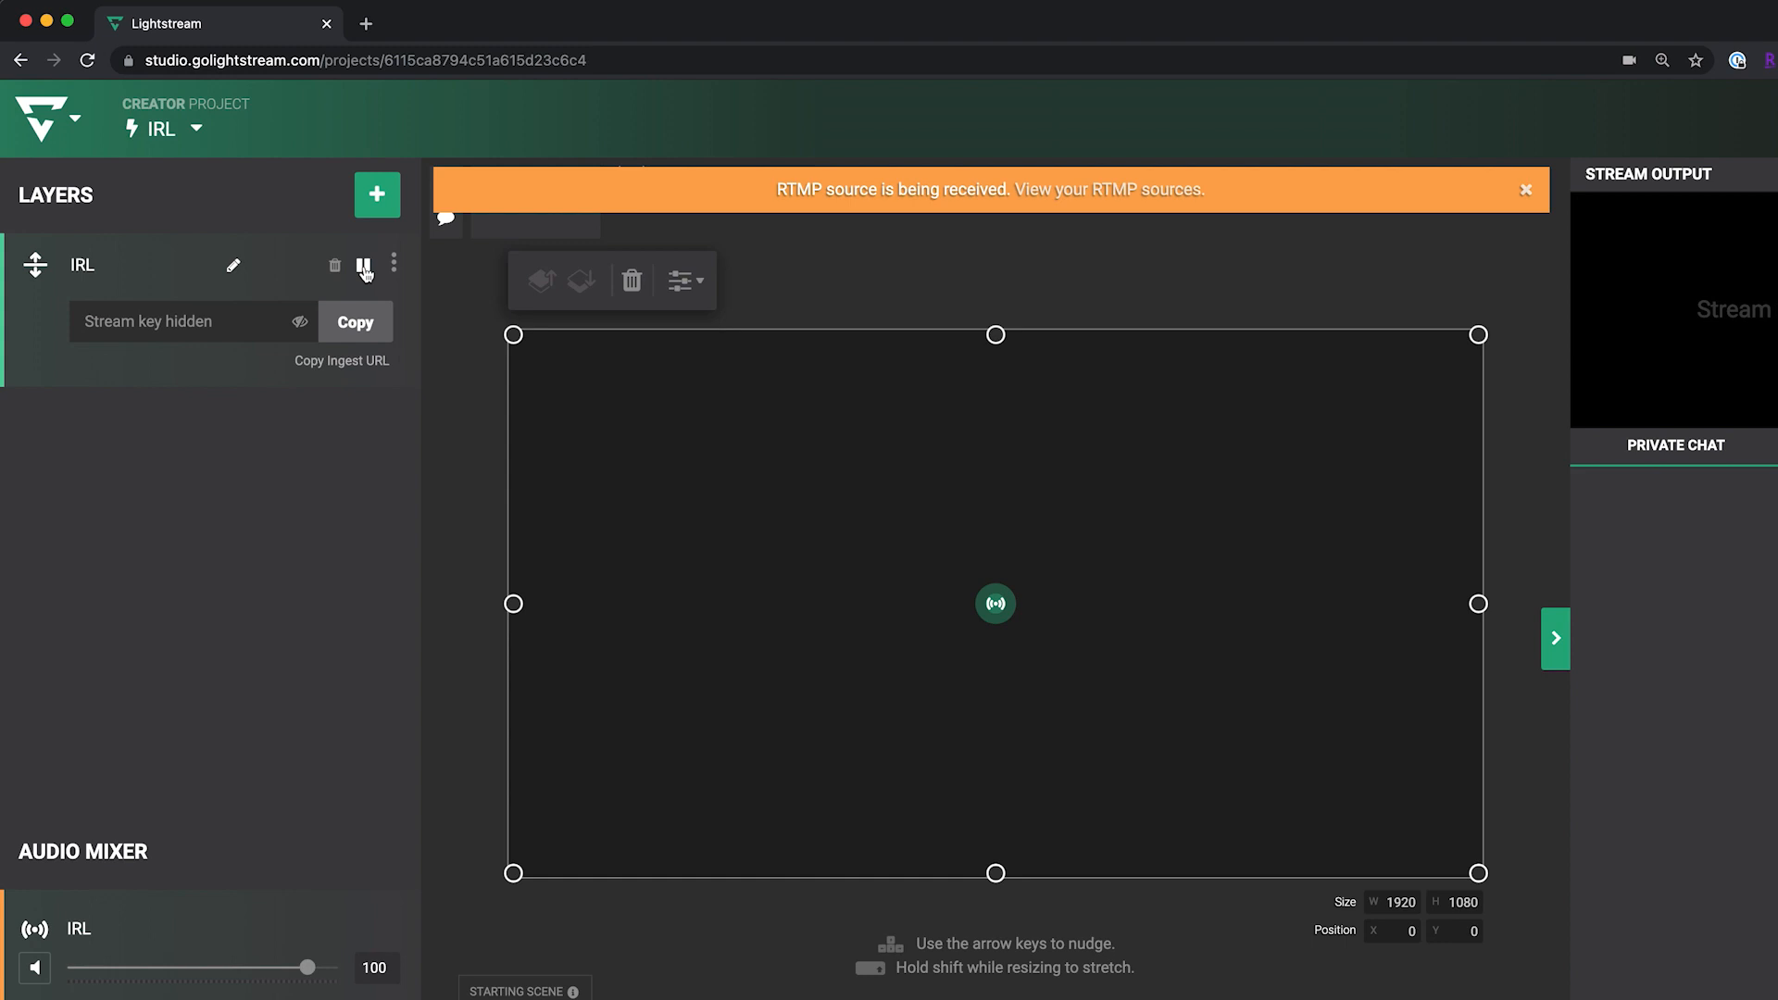
{"action": "left_click", "coordinate": [363, 265]}
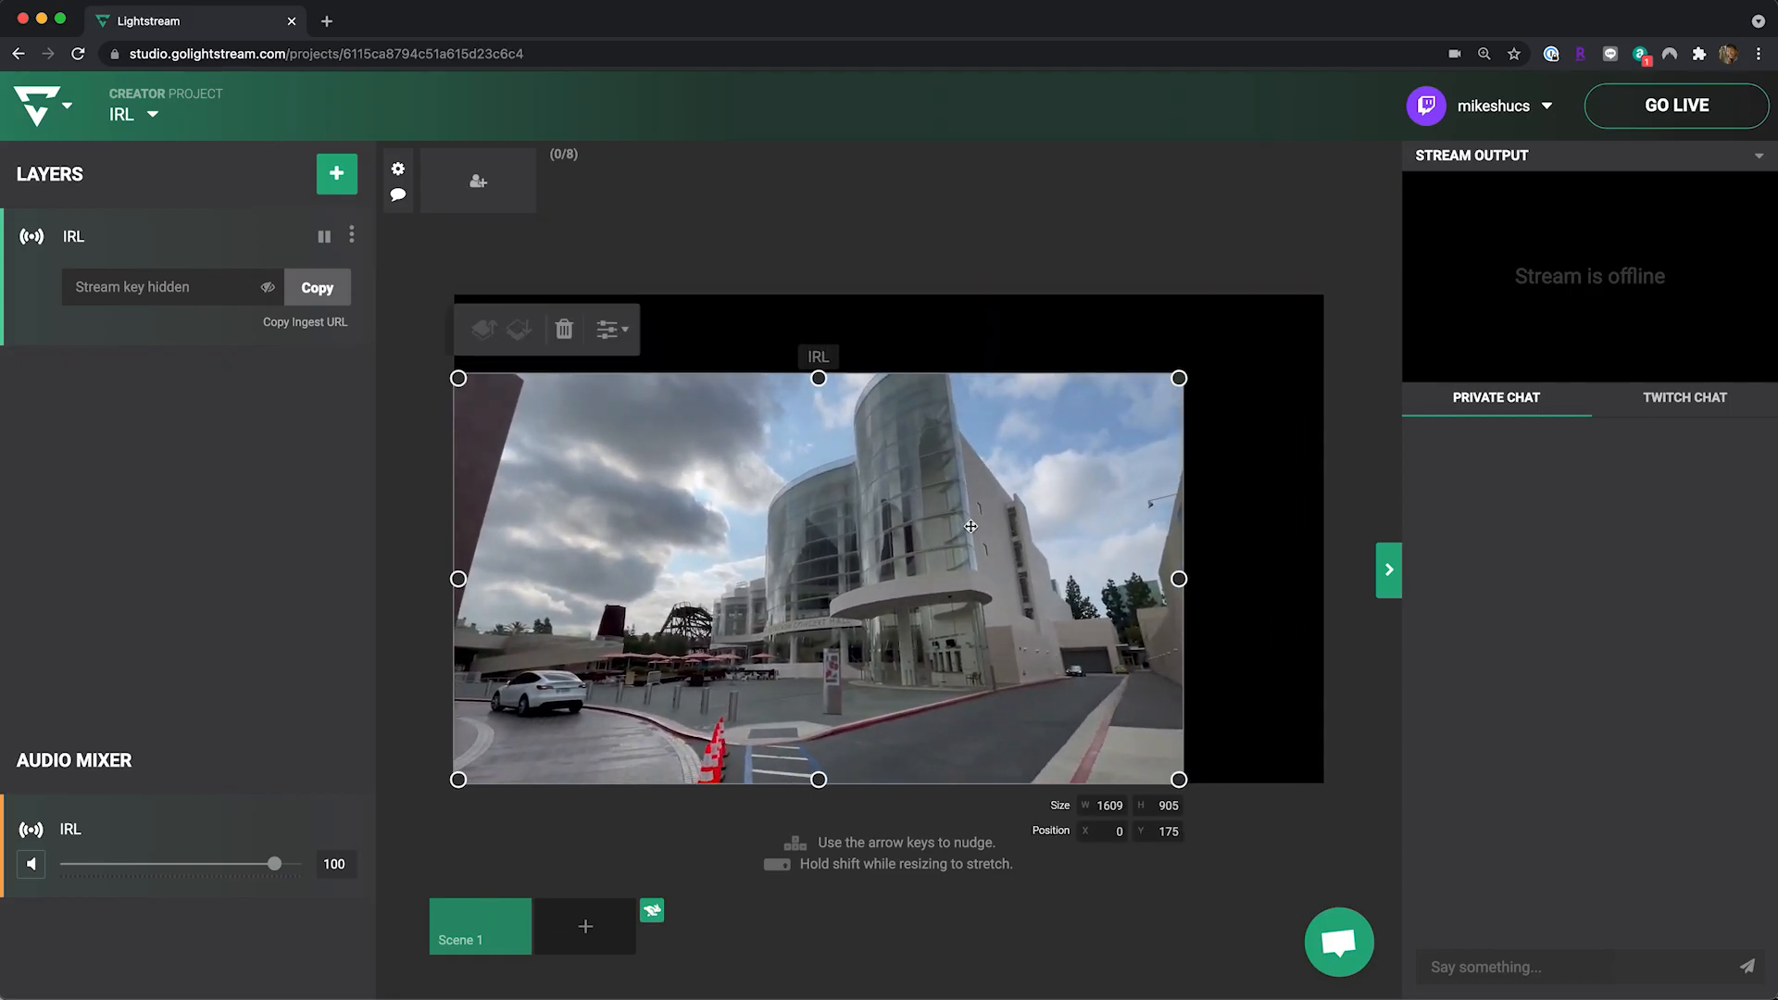
{"action": "left_click", "coordinate": [336, 174]}
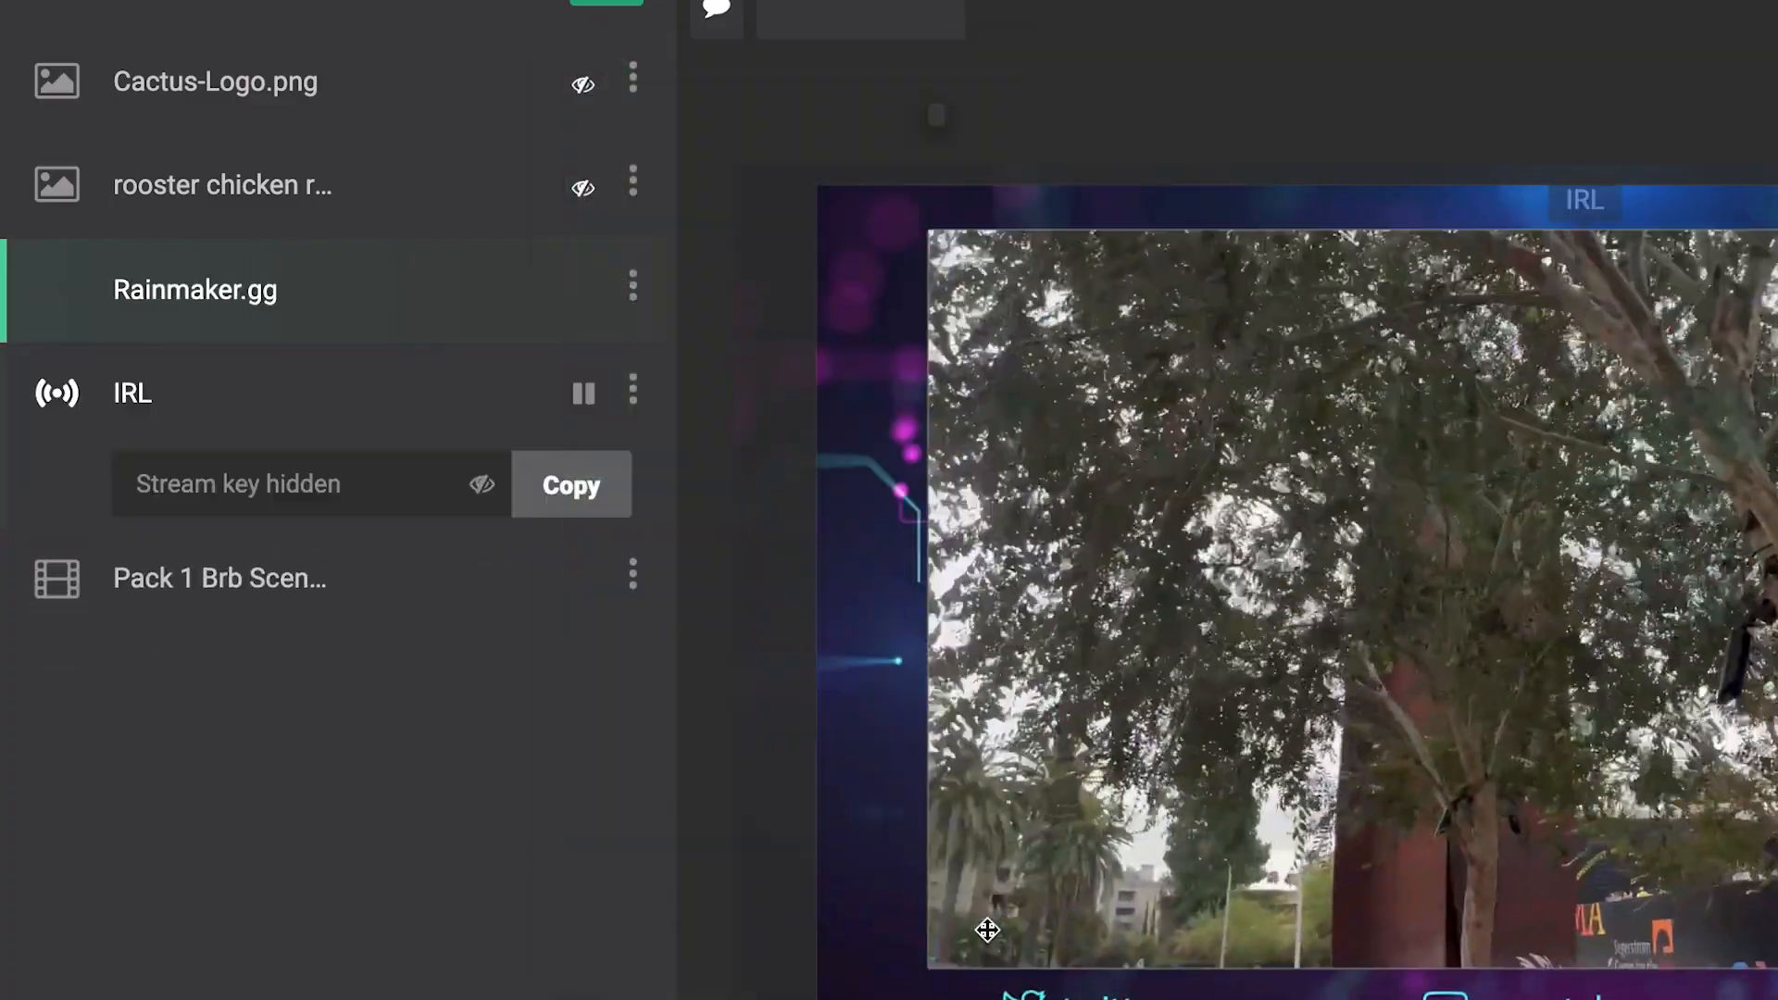
Step: Bring up the add-layer menu from the Layers panel
{"action": "left_click", "coordinate": [396, 20]}
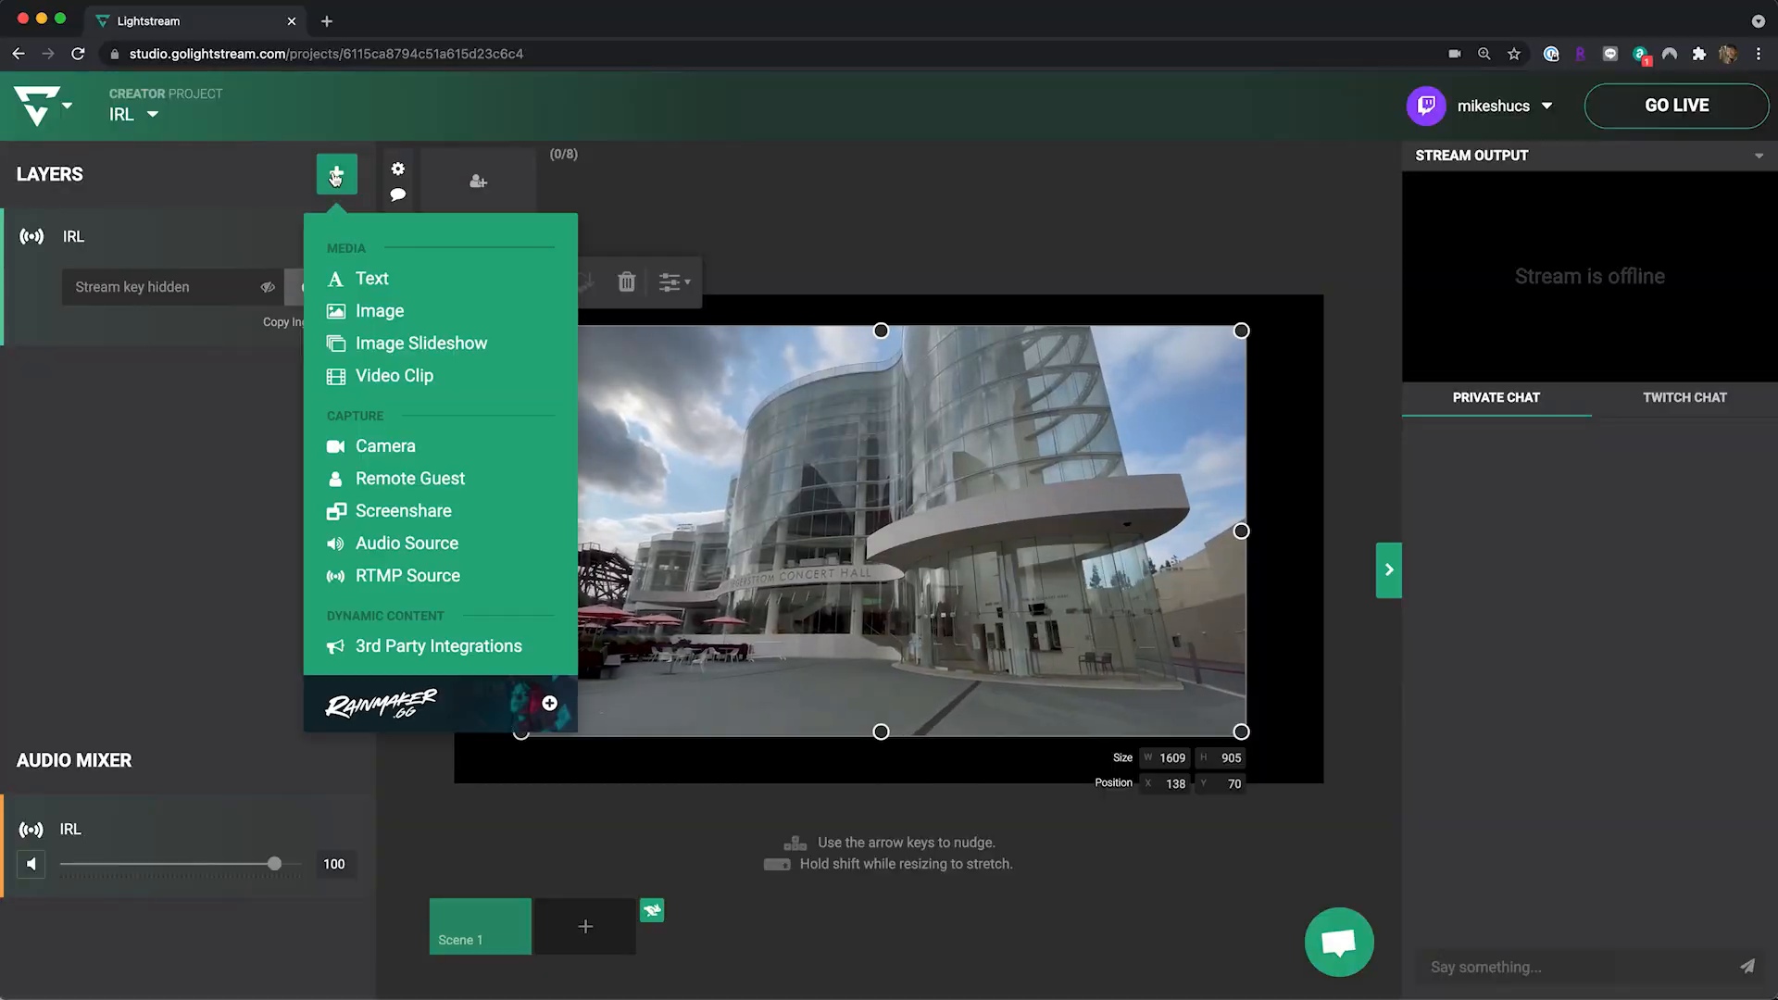
Step: Add a Video Clip layer using the Pack 1 Brb Scene.webm standby clip
{"action": "left_click", "coordinate": [392, 375]}
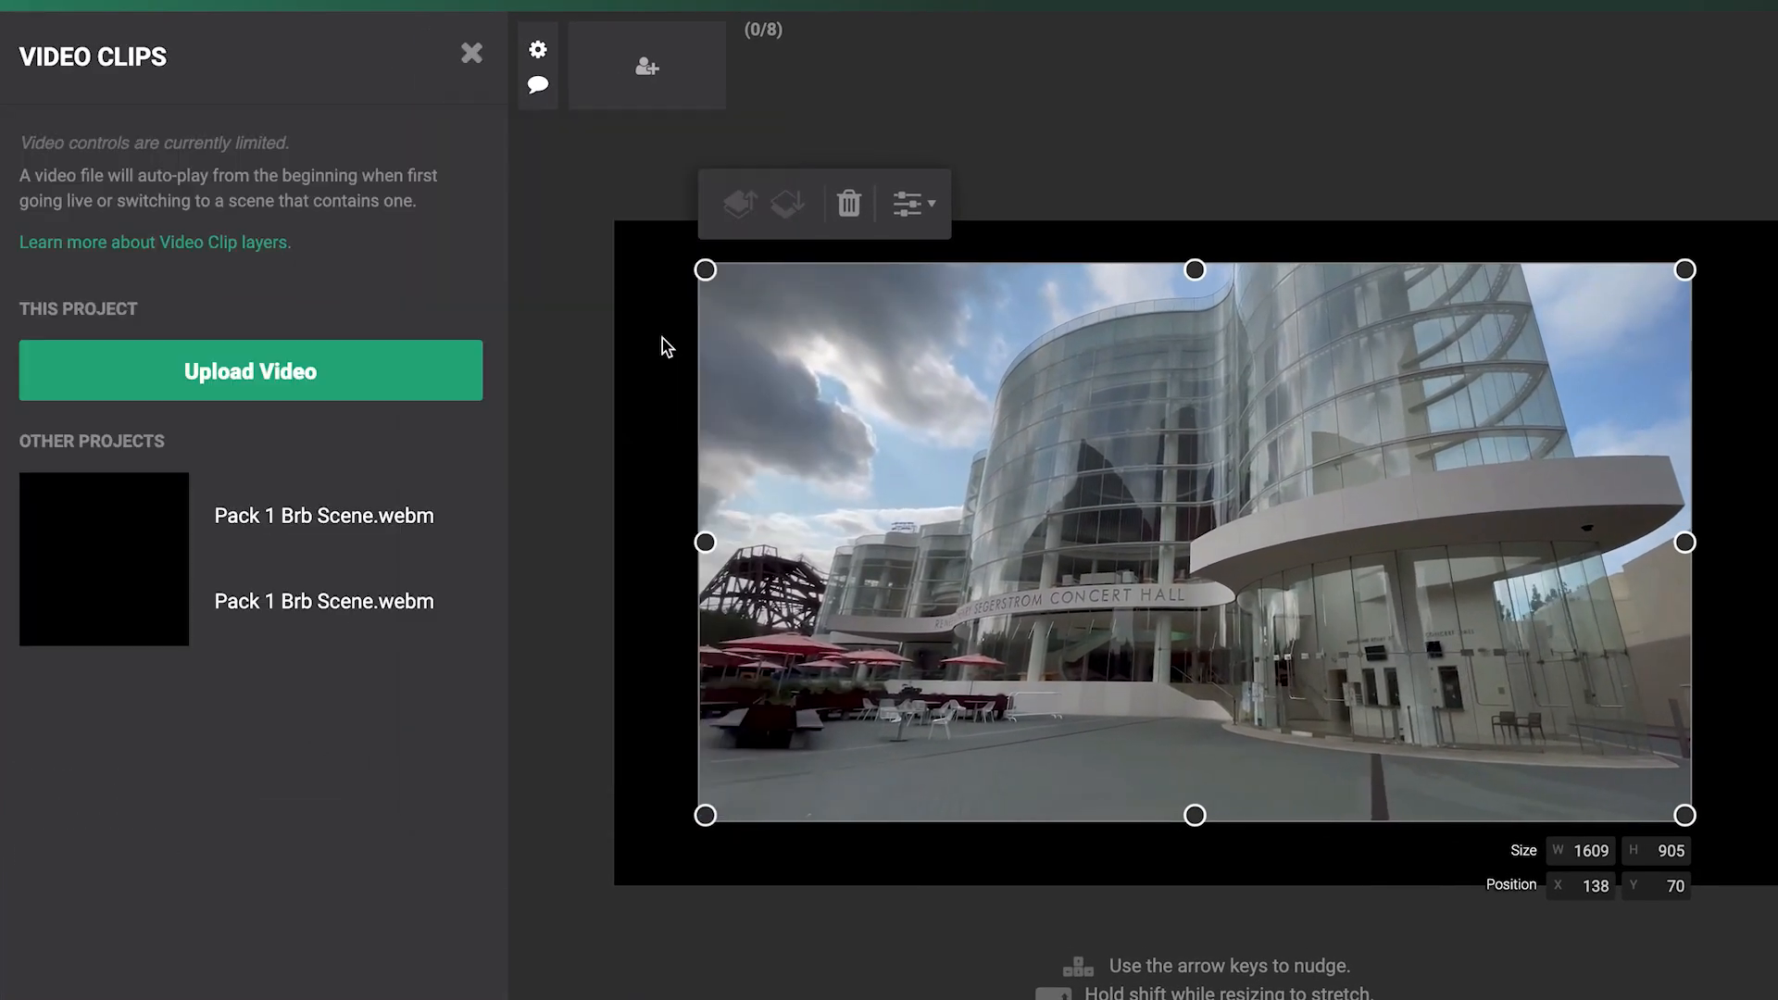
{"action": "left_click", "coordinate": [468, 53]}
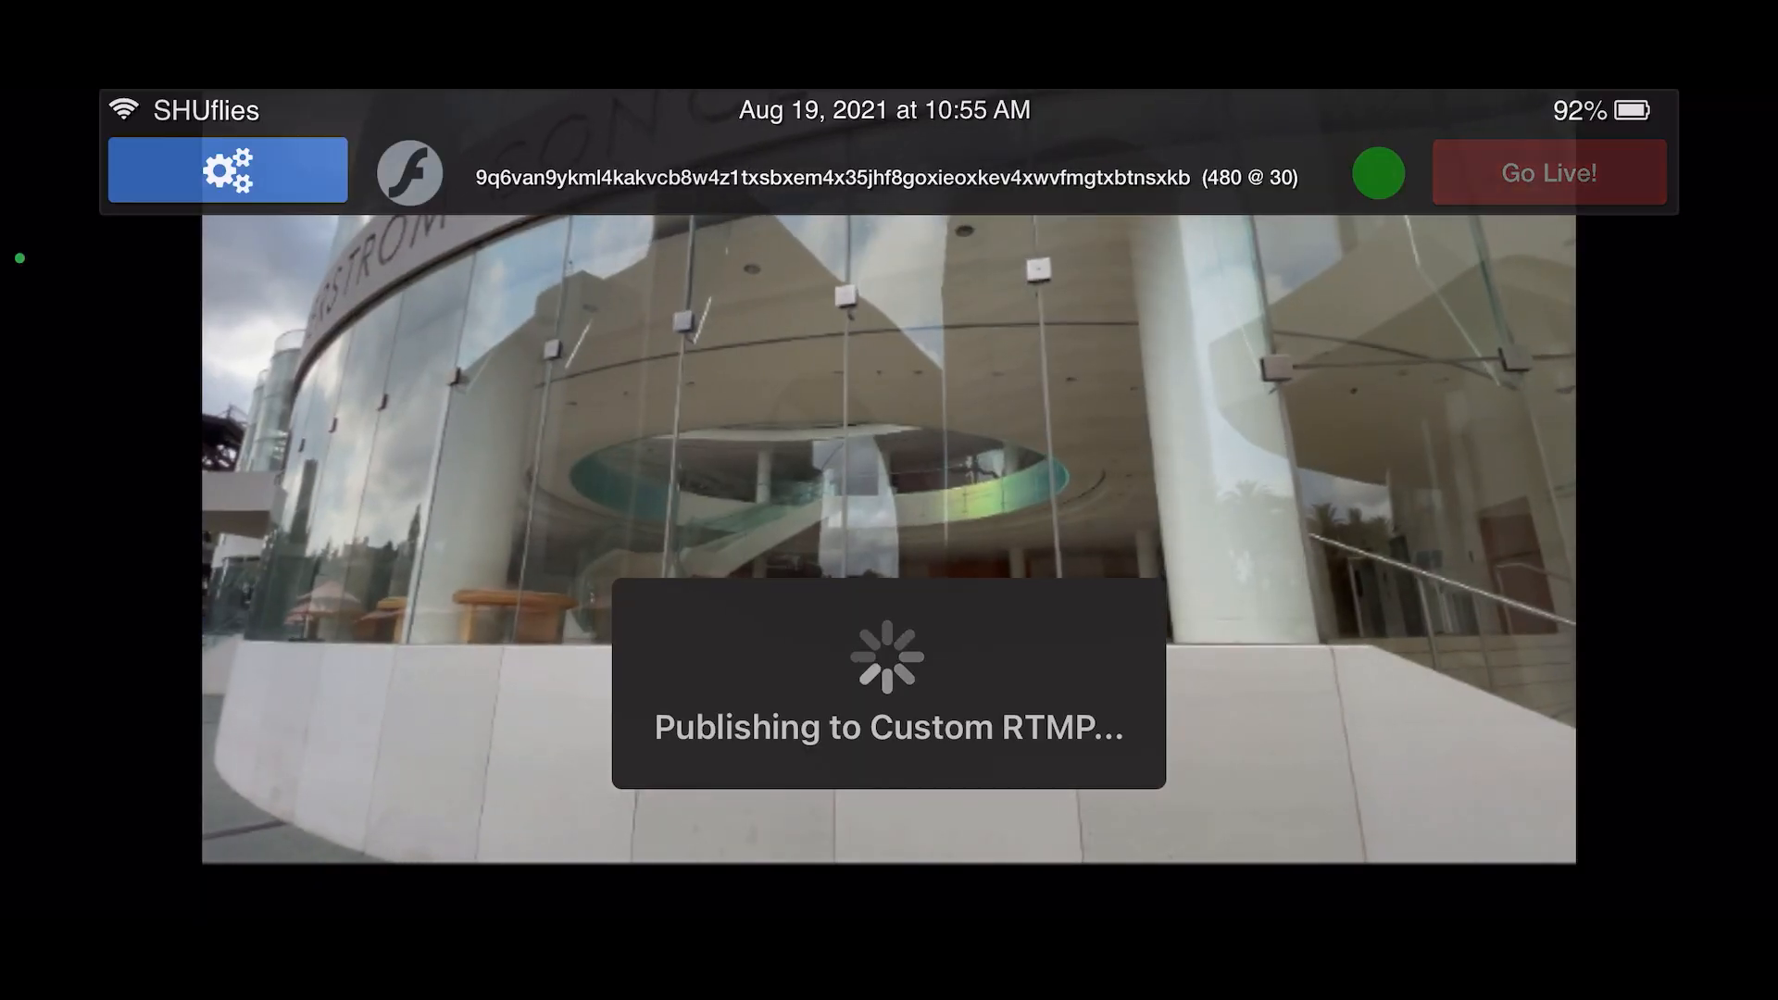
Step: Go live in Larix Broadcaster to publish the camera feed to the Custom RTMP destination
{"action": "left_click", "coordinate": [1547, 172]}
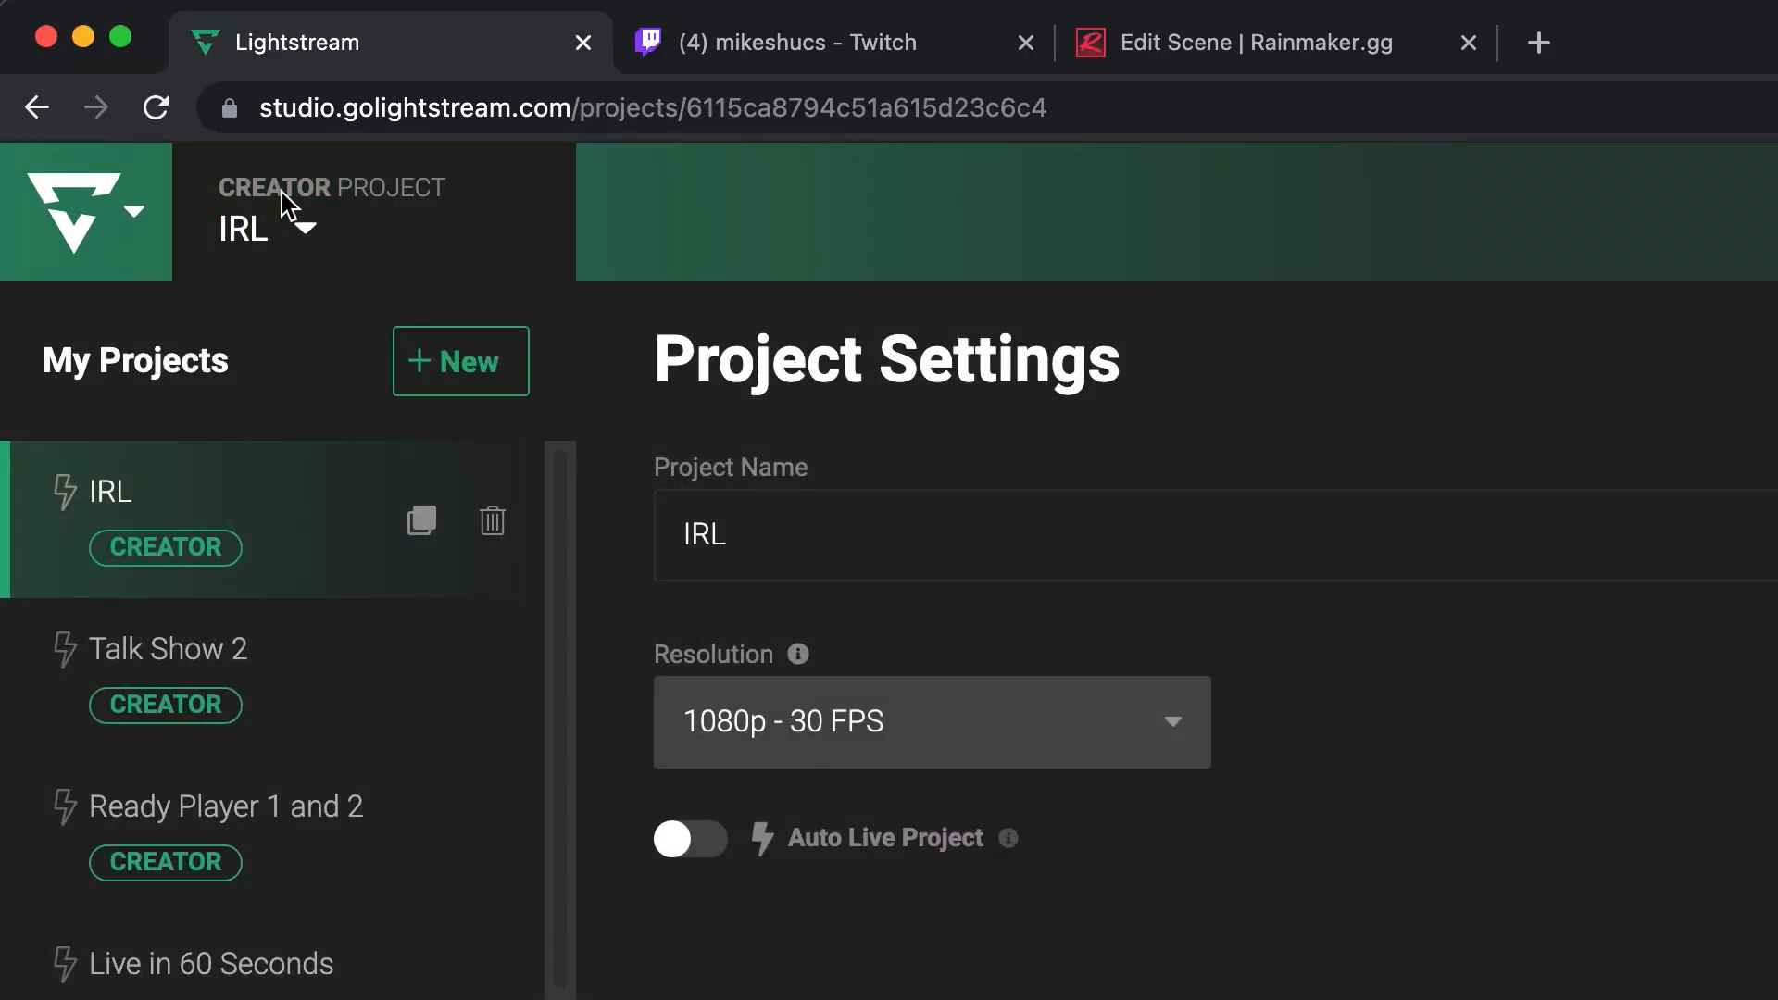
Step: Switch on Auto Live Project and Disconnect Protection in the IRL project settings
{"action": "left_click", "coordinate": [689, 839]}
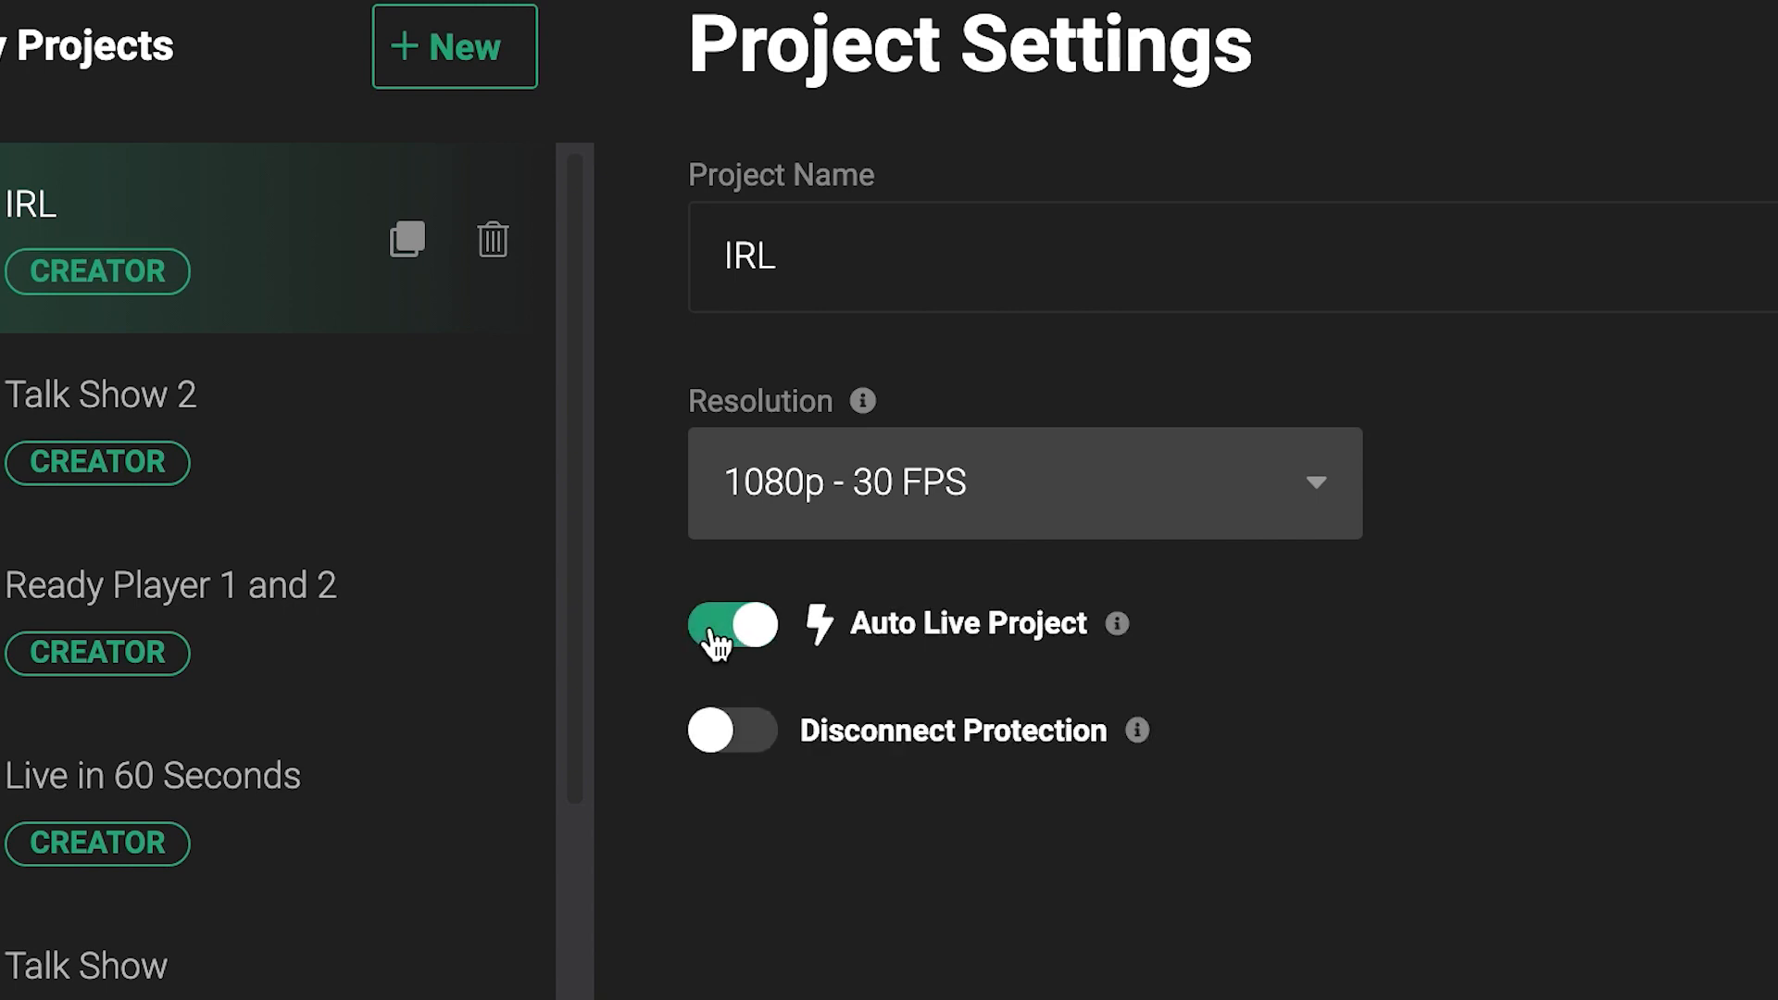
{"action": "mouse_move", "coordinate": [968, 691]}
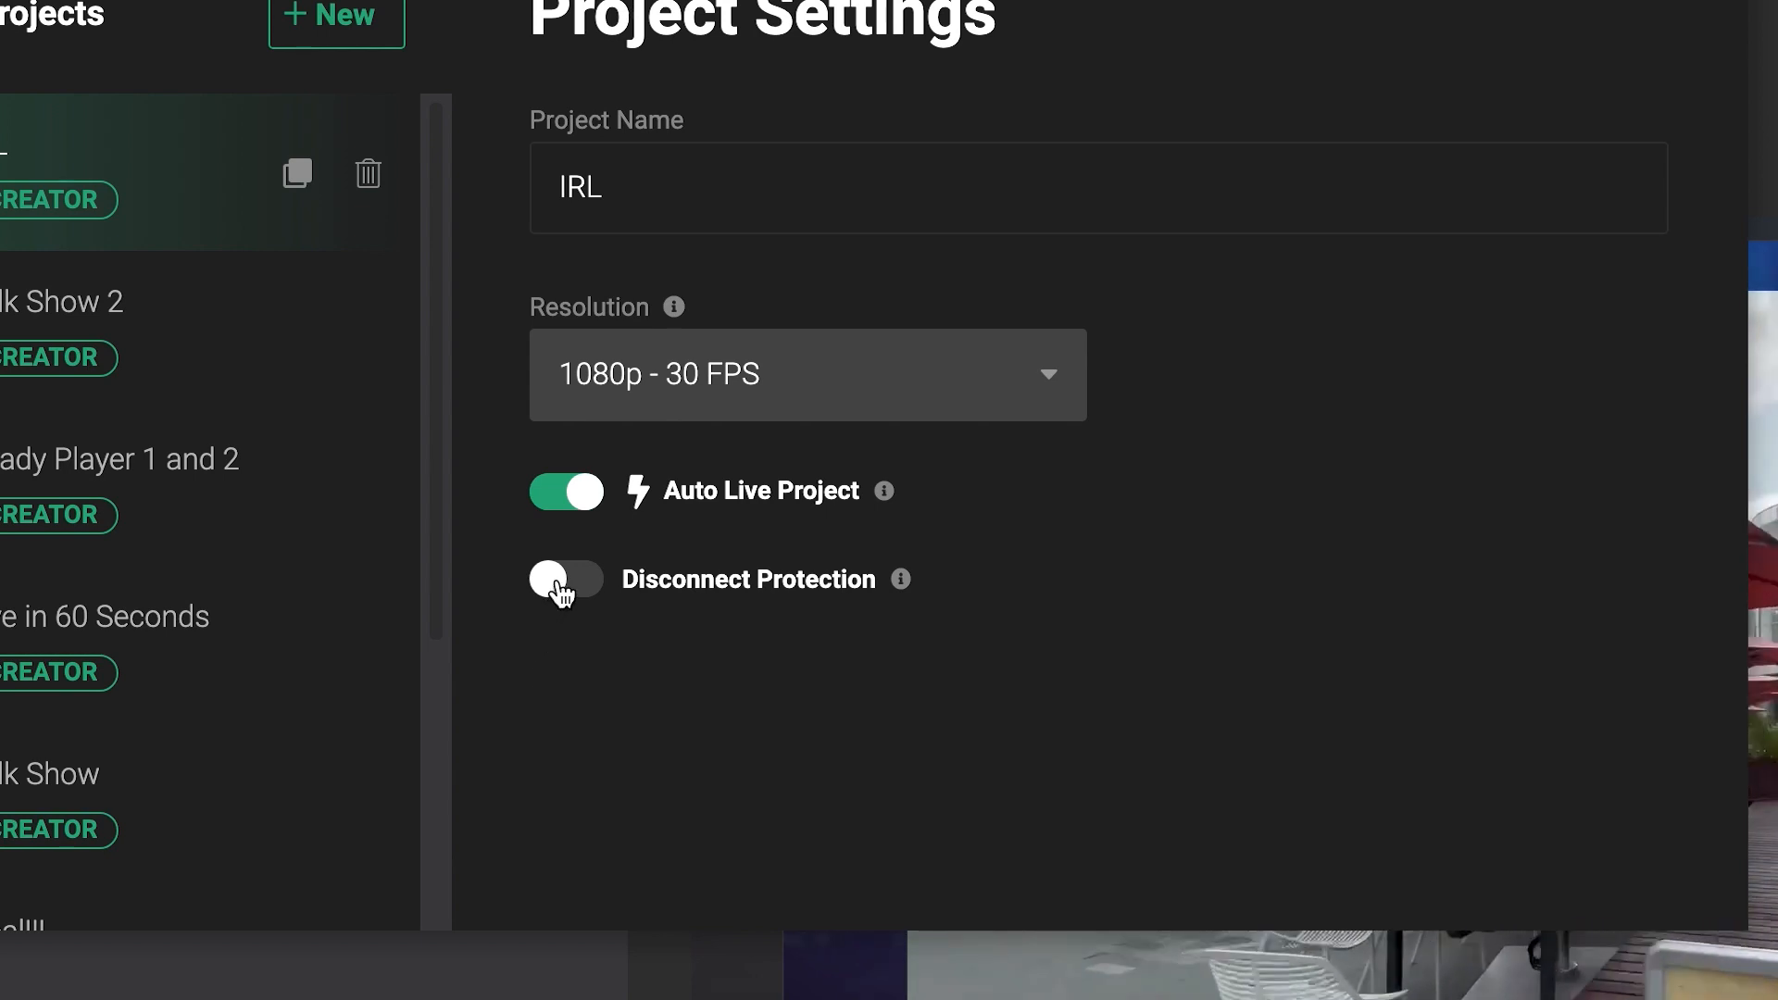
{"action": "left_click", "coordinate": [567, 578]}
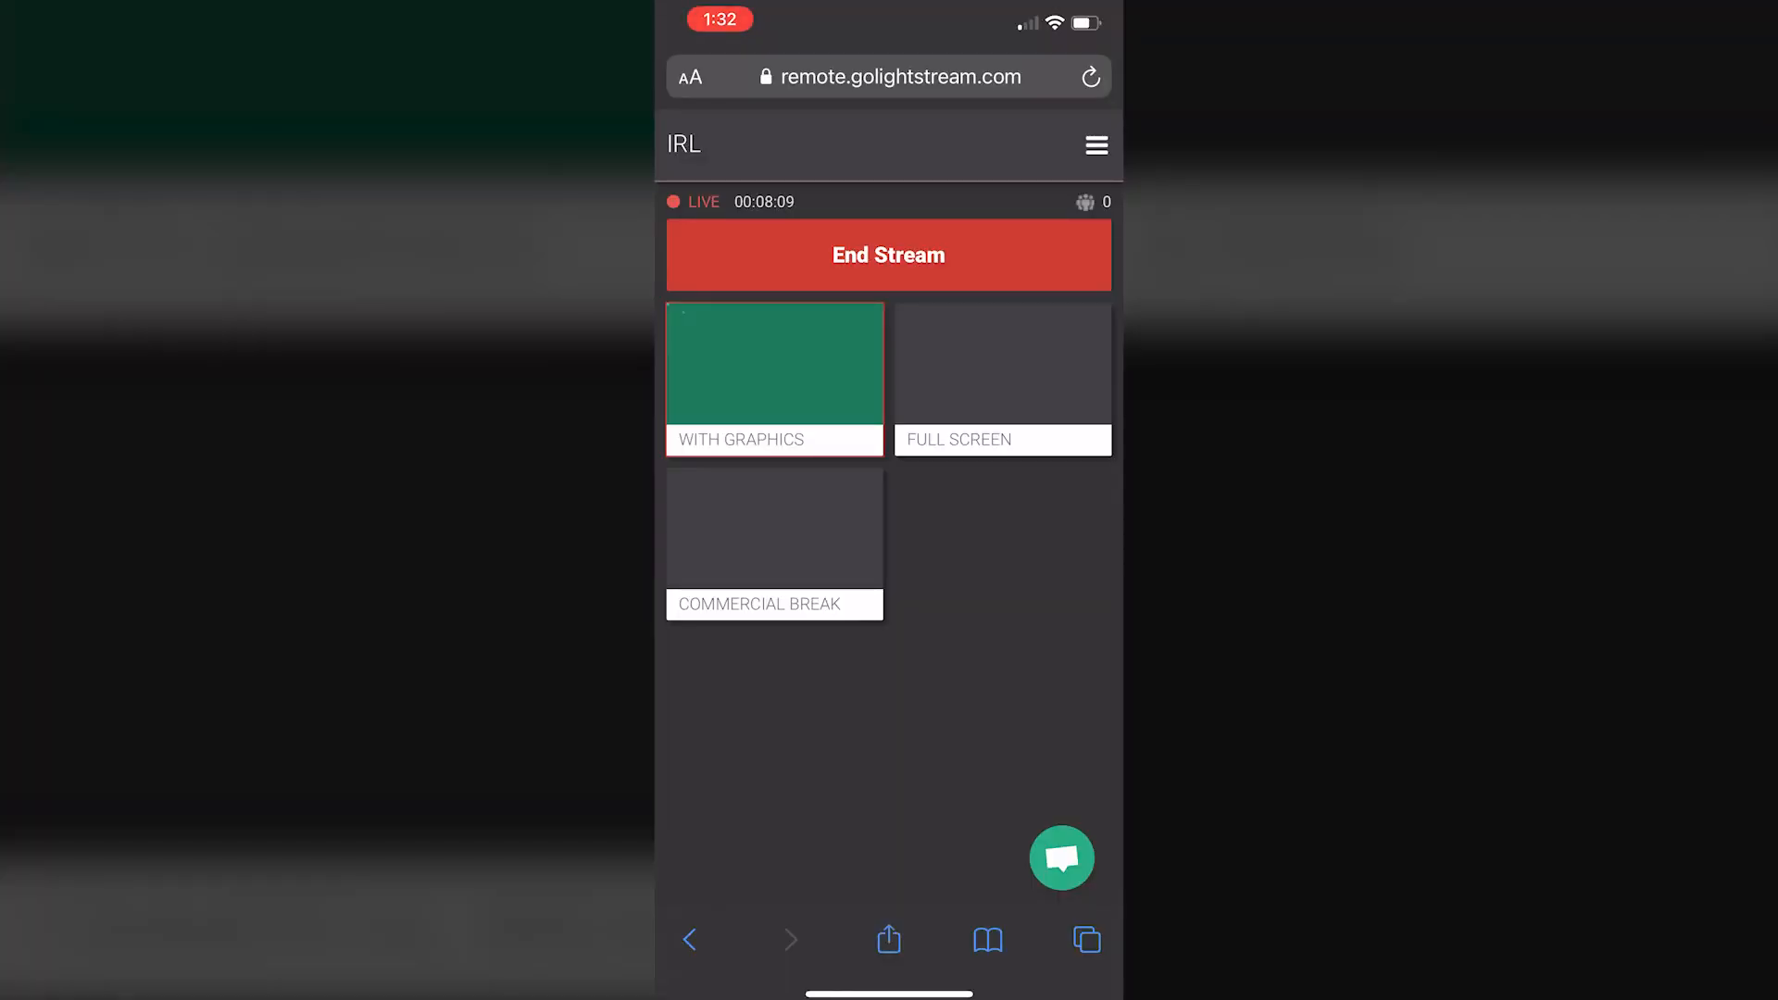
Step: Use the phone remote to switch the live stream to the Full Screen scene
{"action": "left_click", "coordinate": [887, 254]}
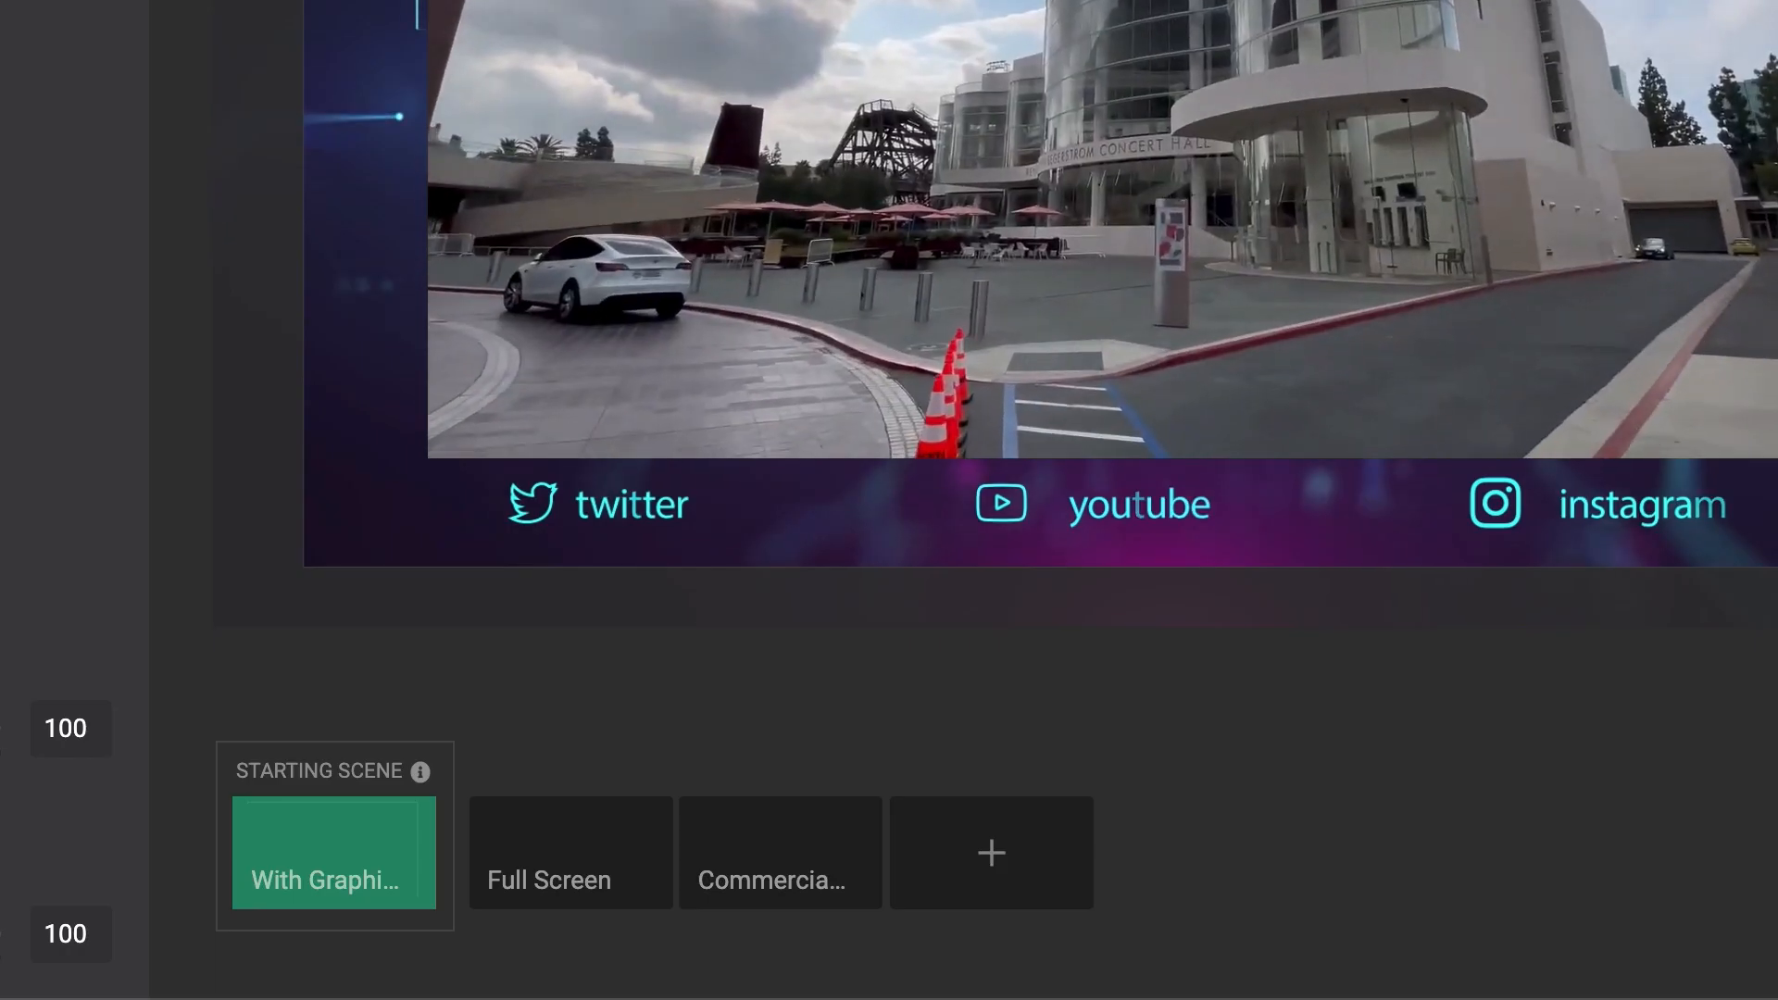
{"action": "left_click", "coordinate": [571, 851]}
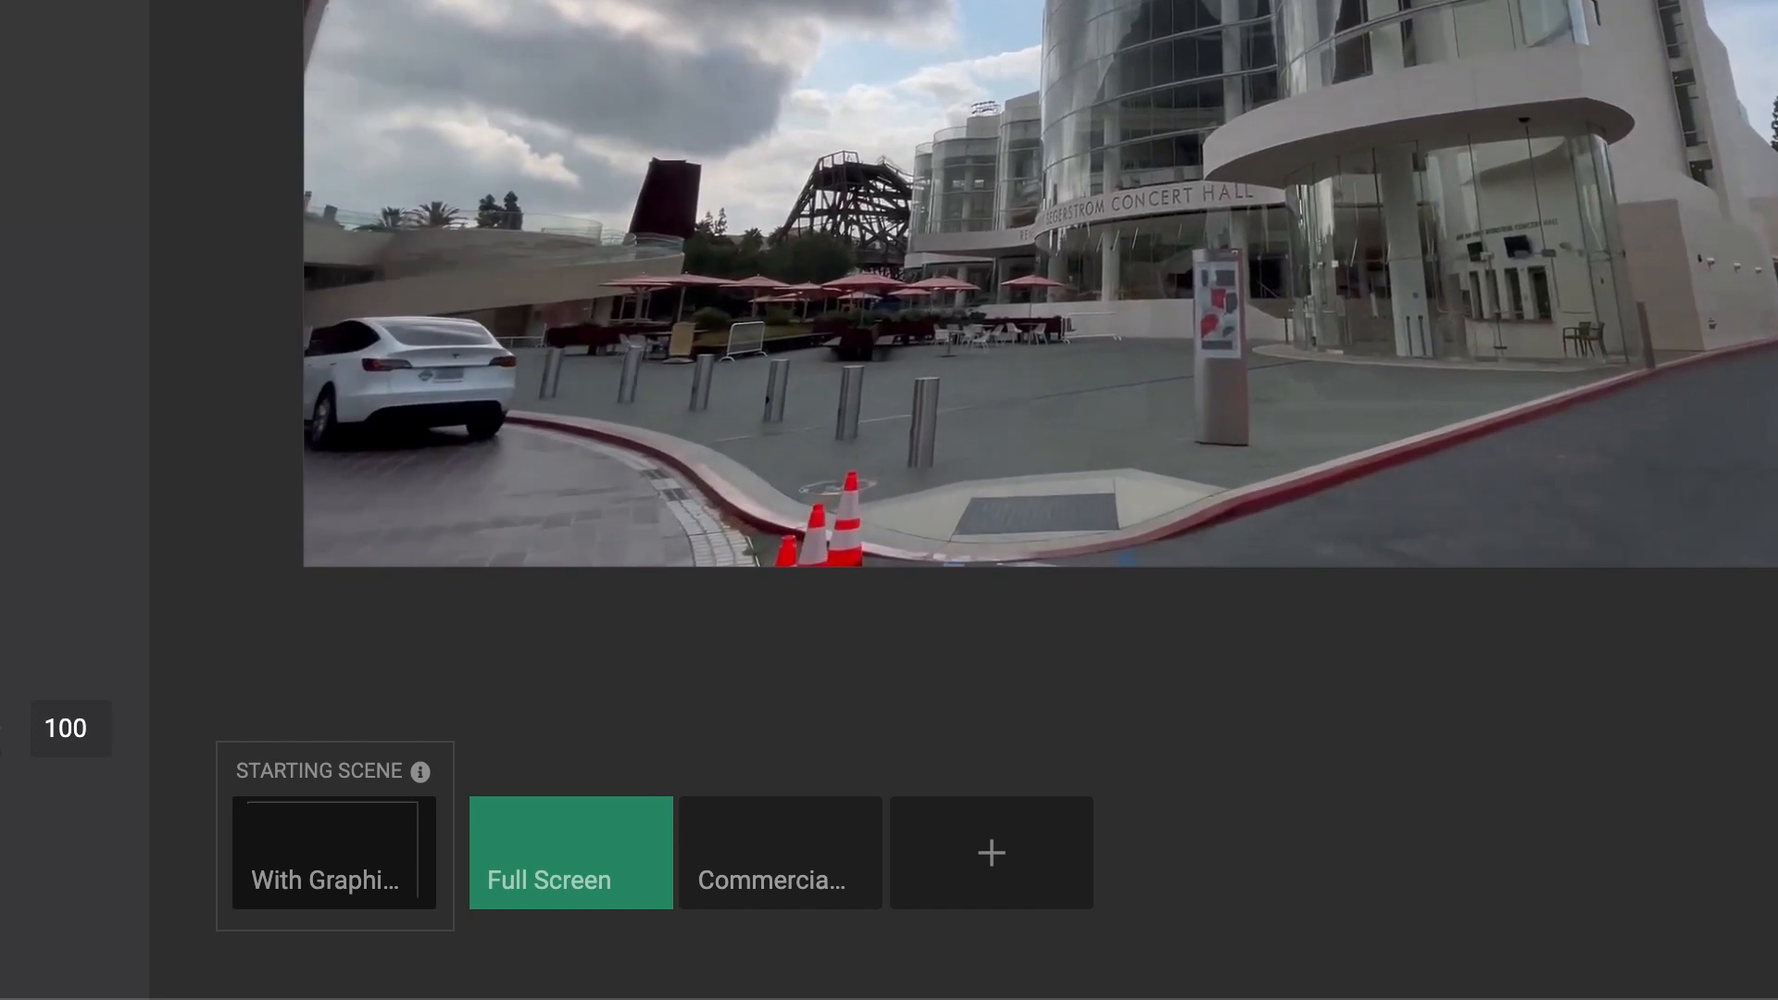